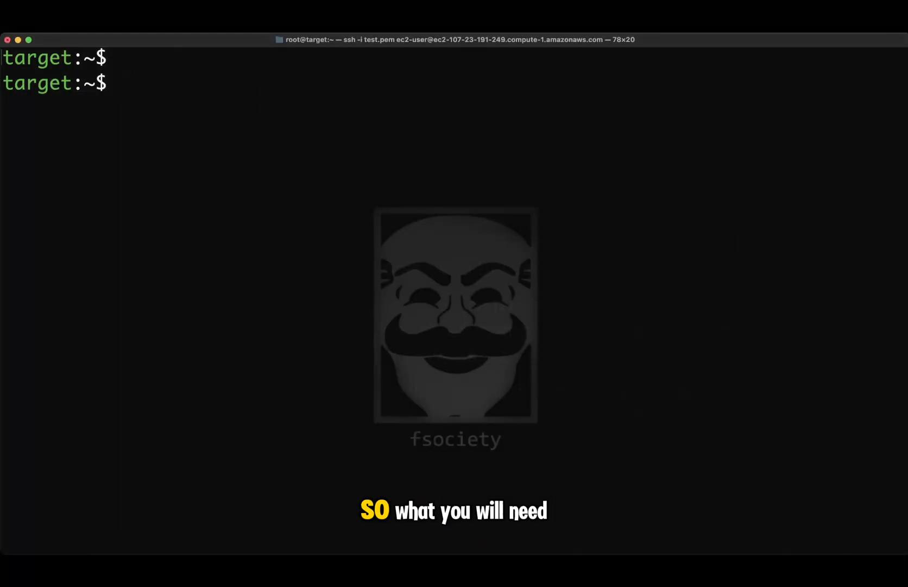
Request targetcli via yum, then attempt 'systemctl enable --now targetcli', which has no unit file.
{"action": "type", "text": "y"}
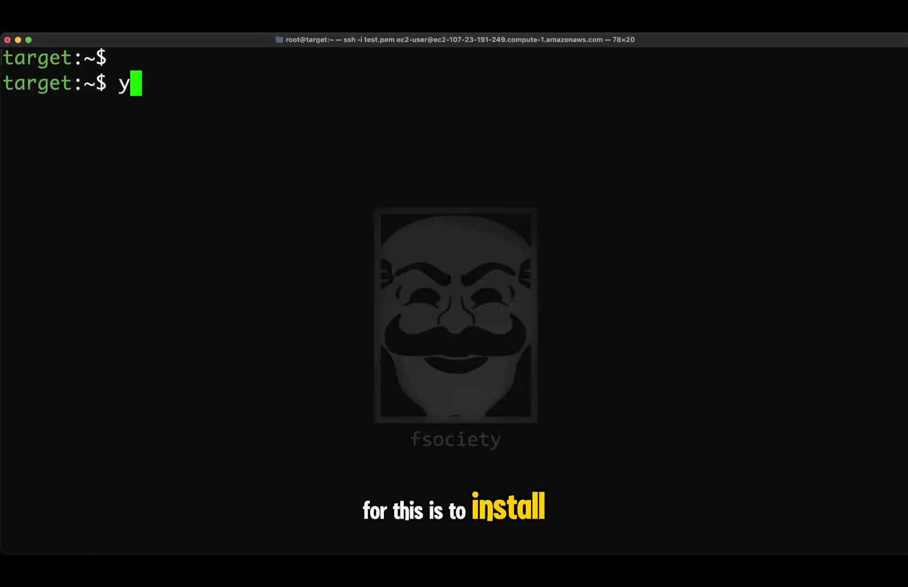
{"action": "type", "text": "um install tar"}
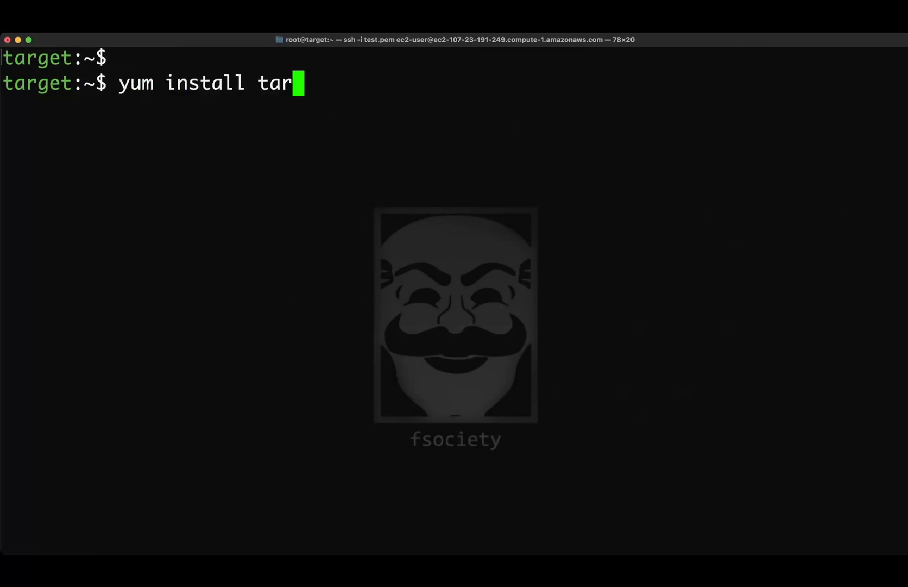
{"action": "type", "text": "getcli"}
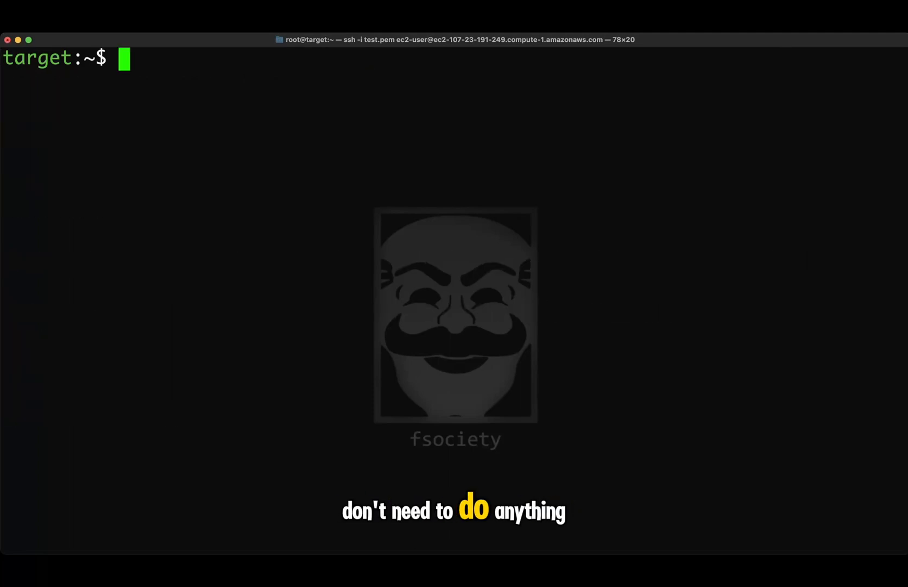
{"action": "type", "text": "s"}
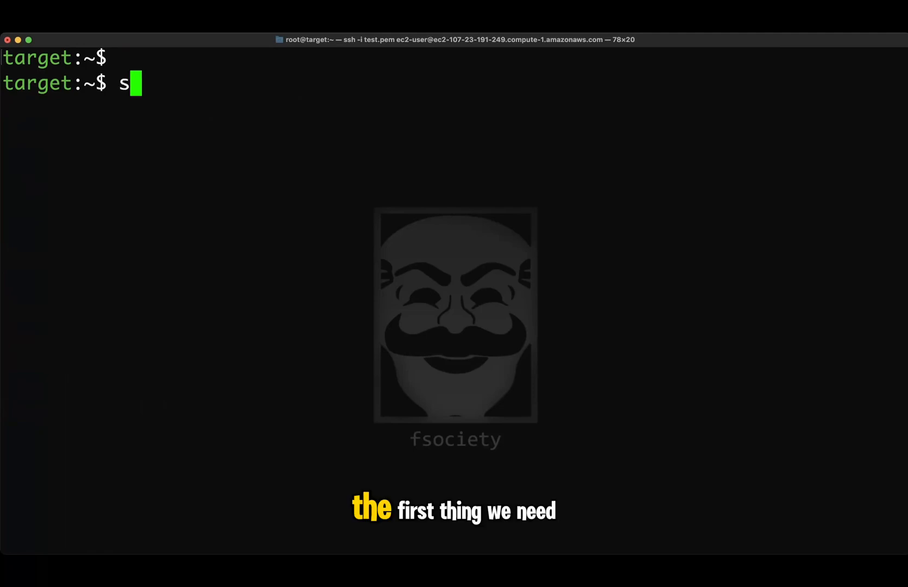
{"action": "type", "text": "ystemctl"}
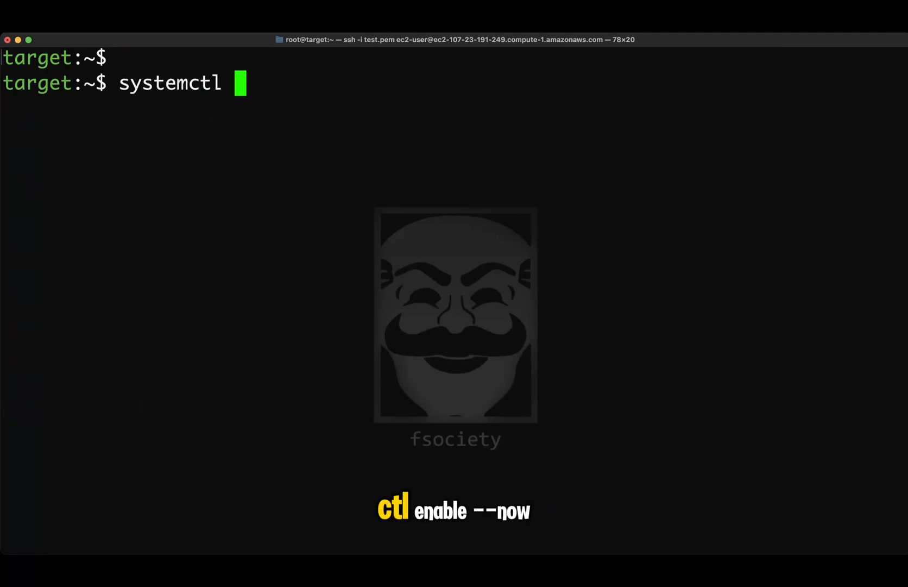
{"action": "type", "text": "enable --now targetcli"}
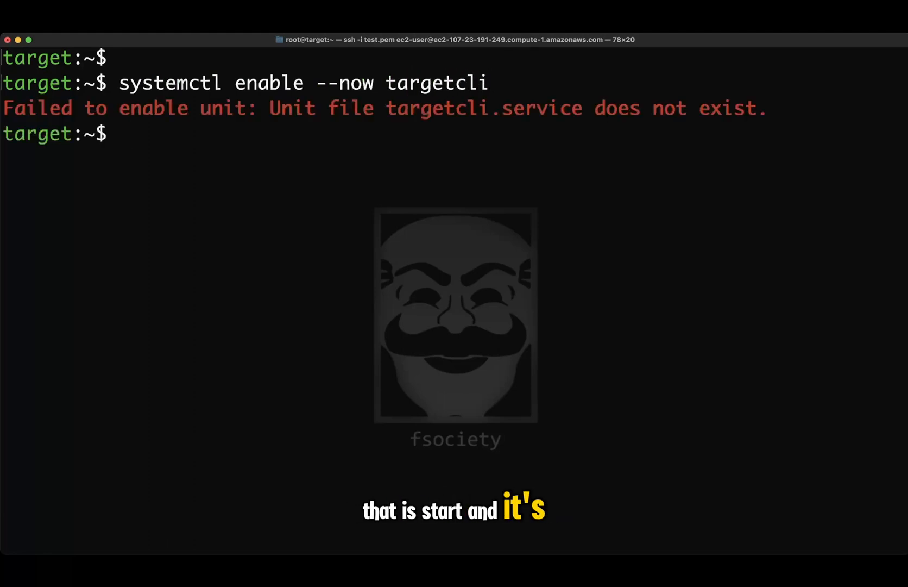
Become root with sudo -i, enable the target service now and at boot, and list block devices with lsblk.
{"action": "type", "text": "sudo -i"}
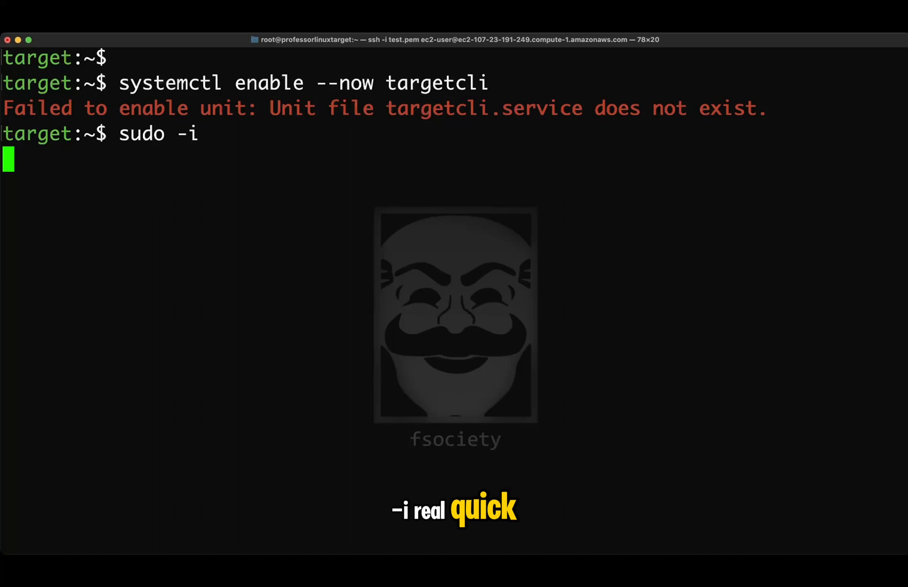
{"action": "key", "text": "Return"}
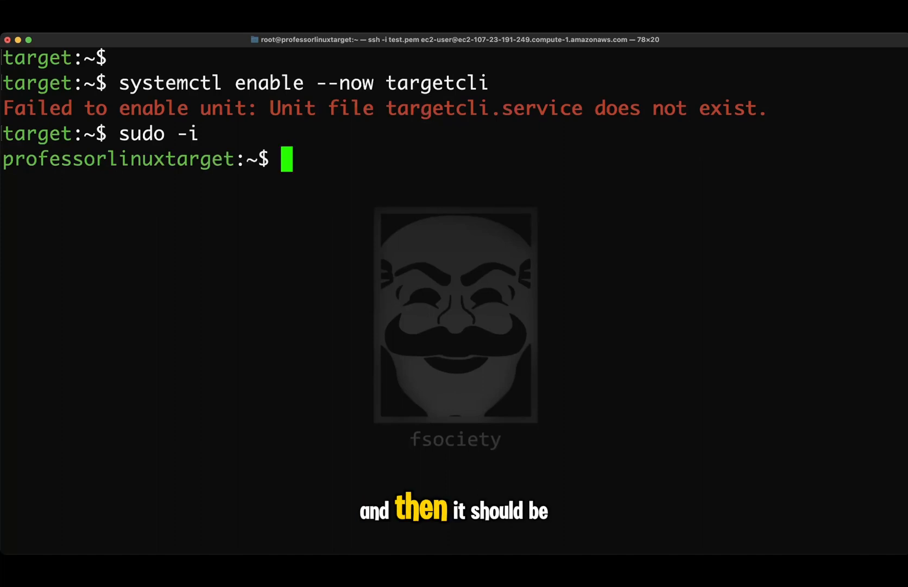
{"action": "type", "text": "syste"}
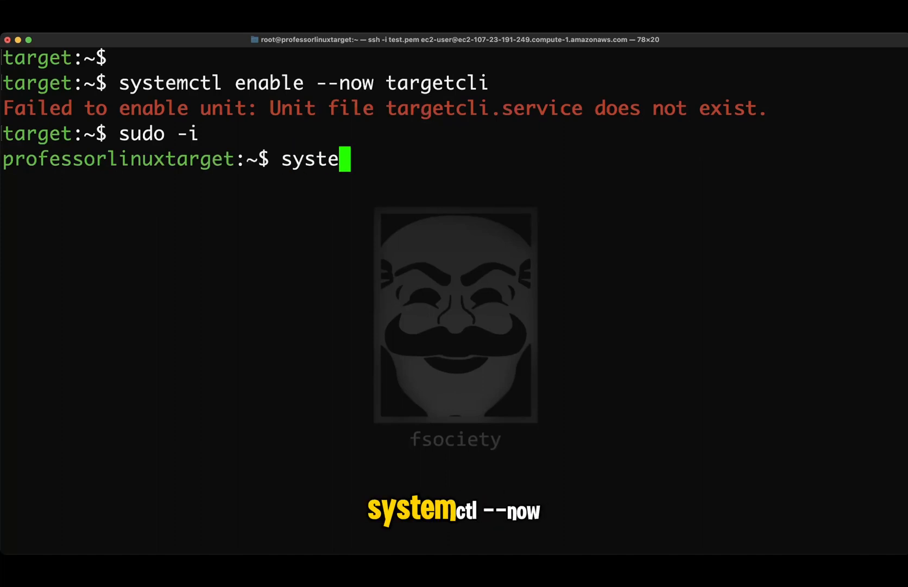
{"action": "type", "text": "mctl enable"}
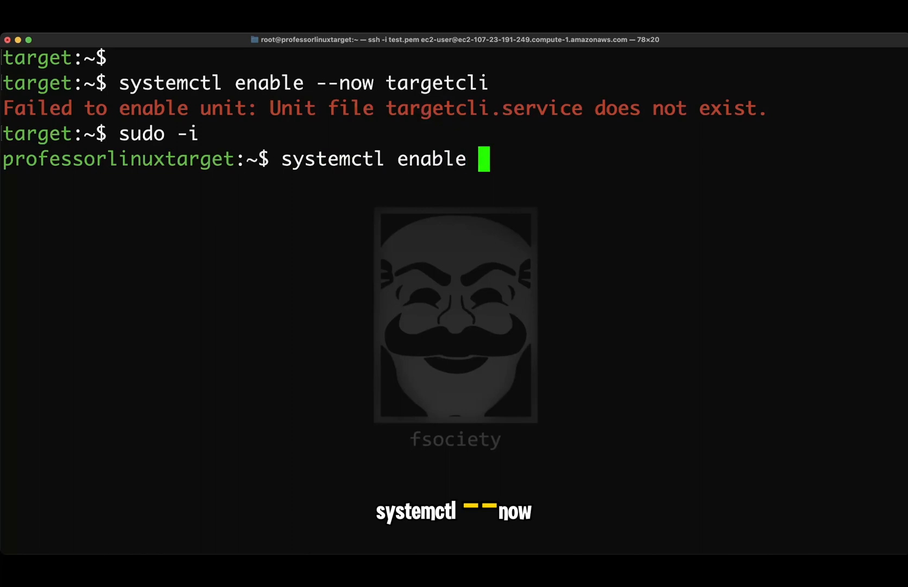
{"action": "type", "text": "--now targe"}
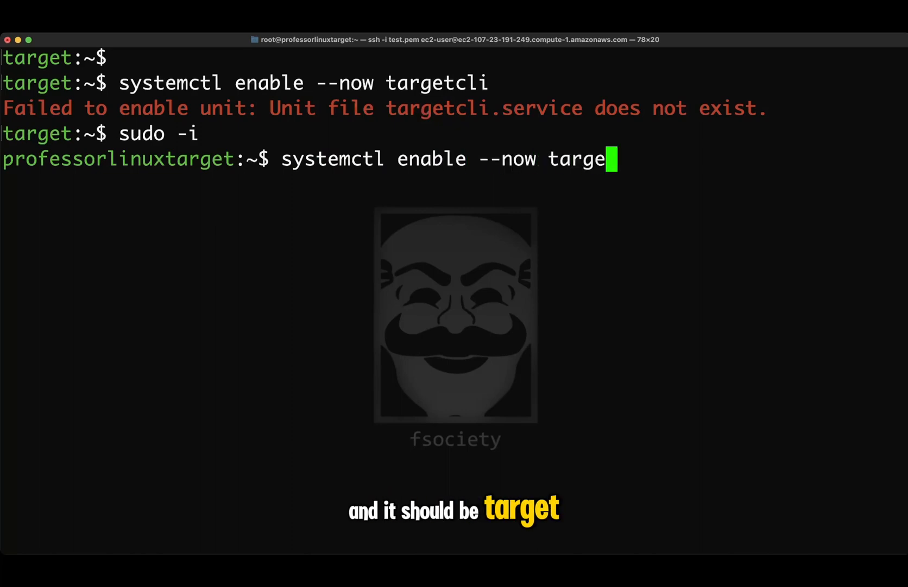
{"action": "key", "text": "enter"}
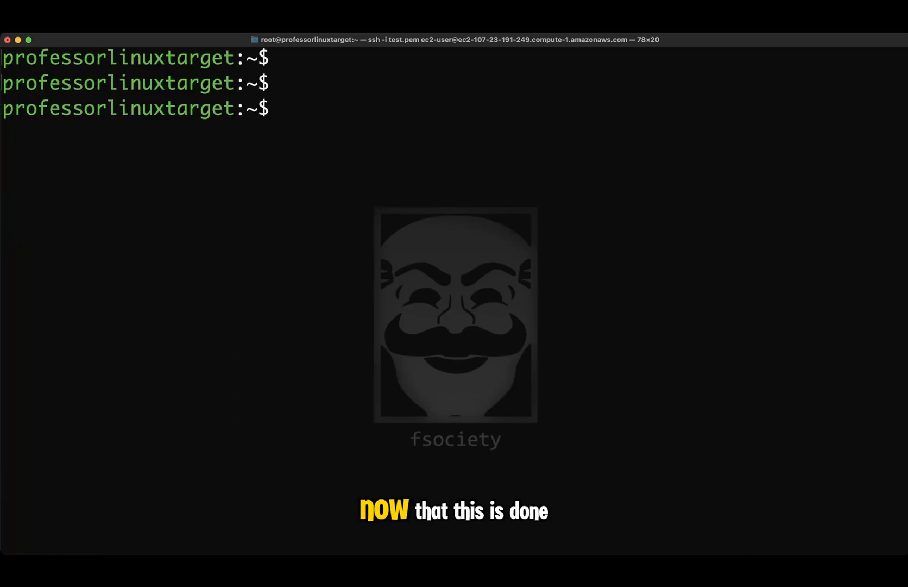
{"action": "type", "text": "lsblk"}
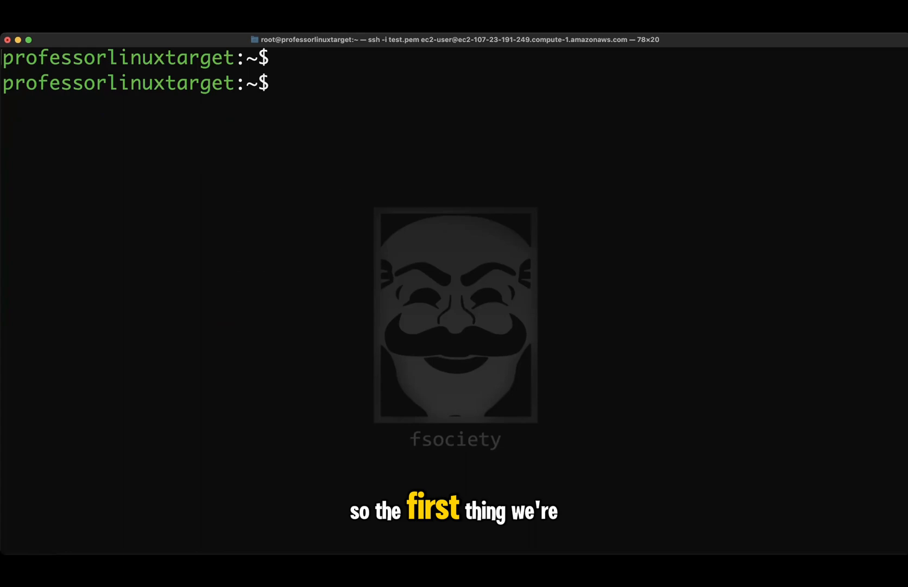
Enter the targetcli shell, list the empty tree, move into backstores and show its available commands.
{"action": "type", "text": "tar"}
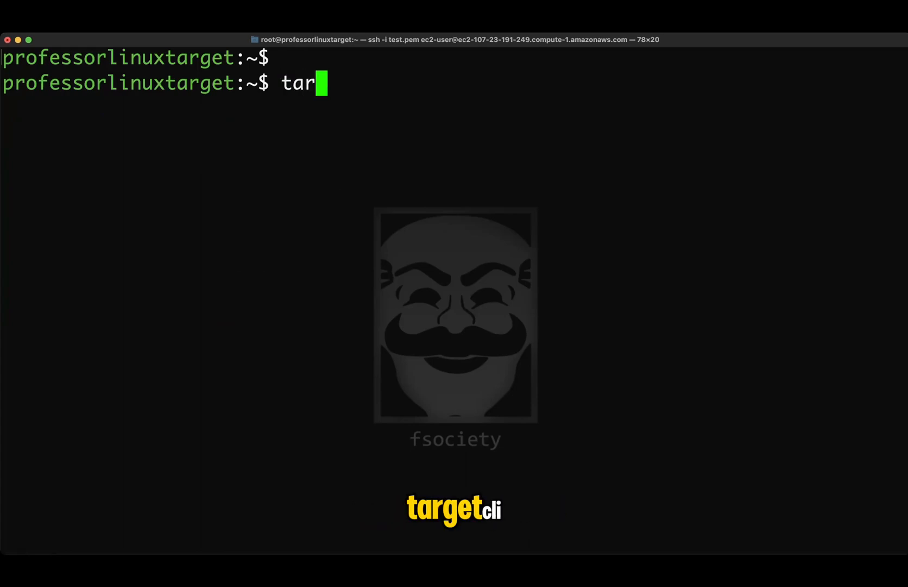
{"action": "type", "text": "getli"}
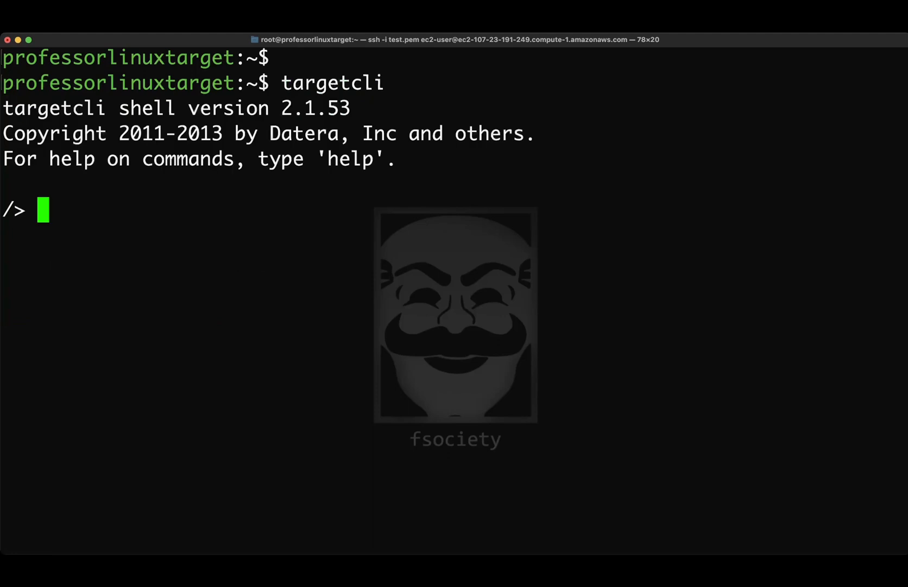
{"action": "type", "text": "ls"}
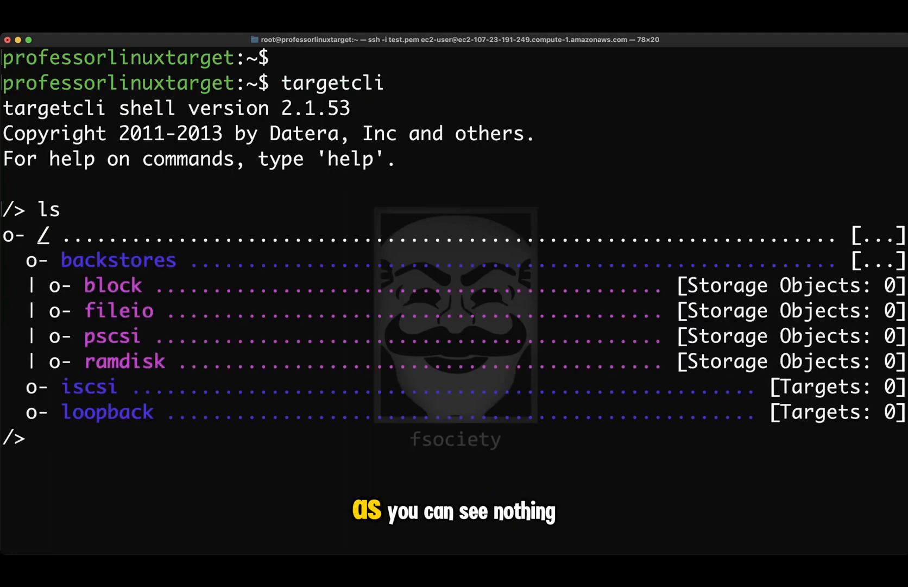
{"action": "type", "text": "cd b"}
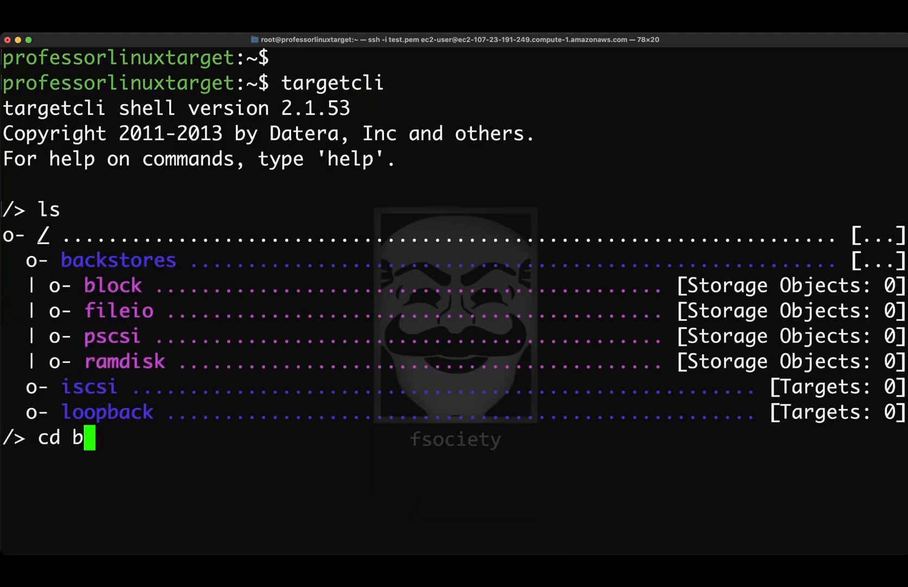
{"action": "type", "text": "ackstores/"}
{"action": "type", "text": "cre"}
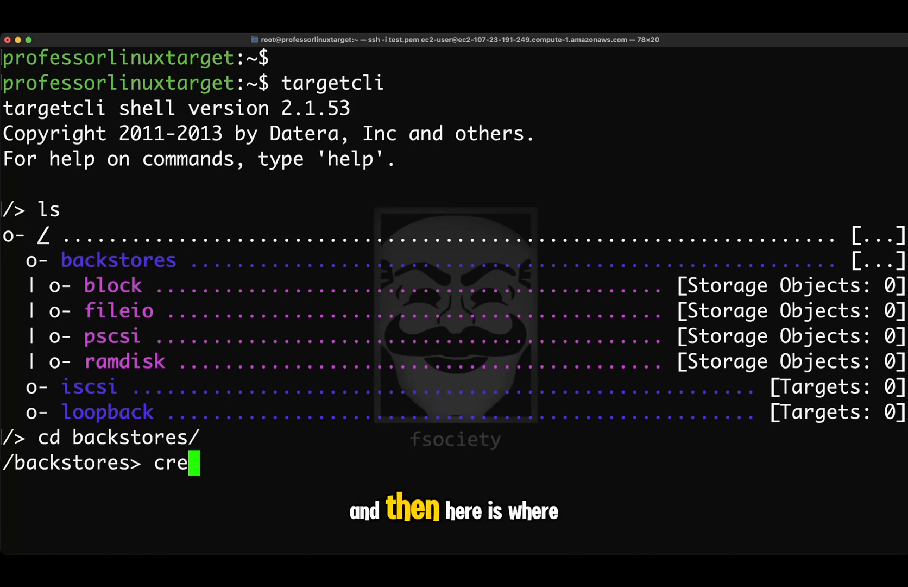
{"action": "type", "text": "a"}
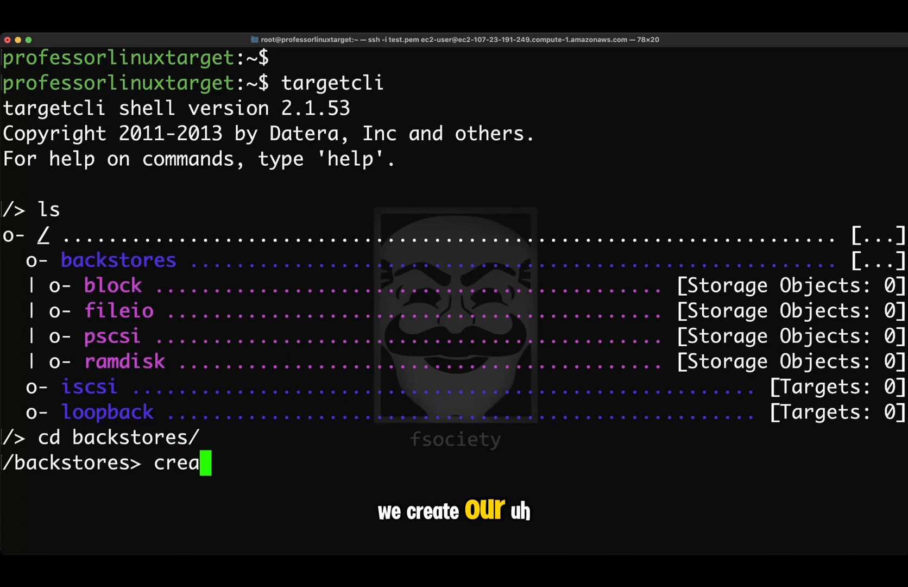
{"action": "key", "text": "Backspace"}
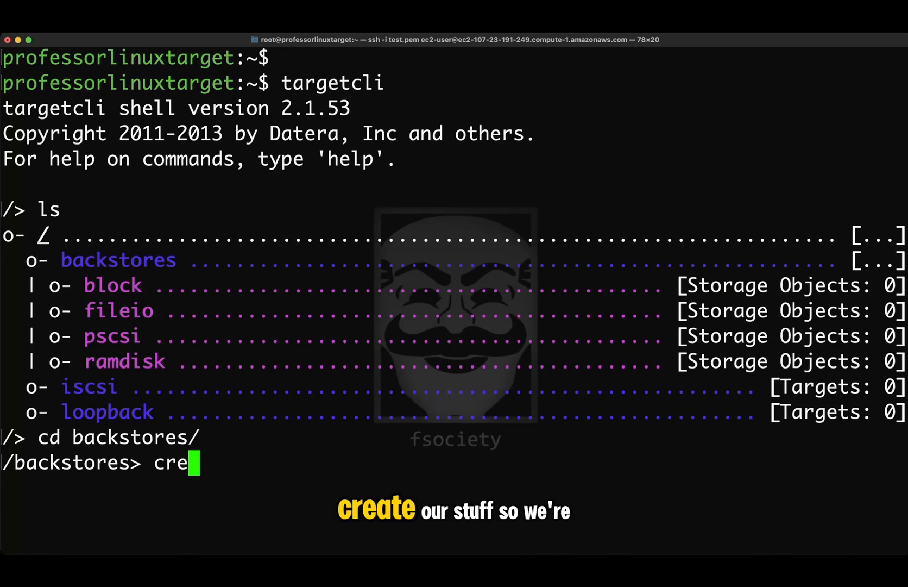
{"action": "key", "text": "Tab"}
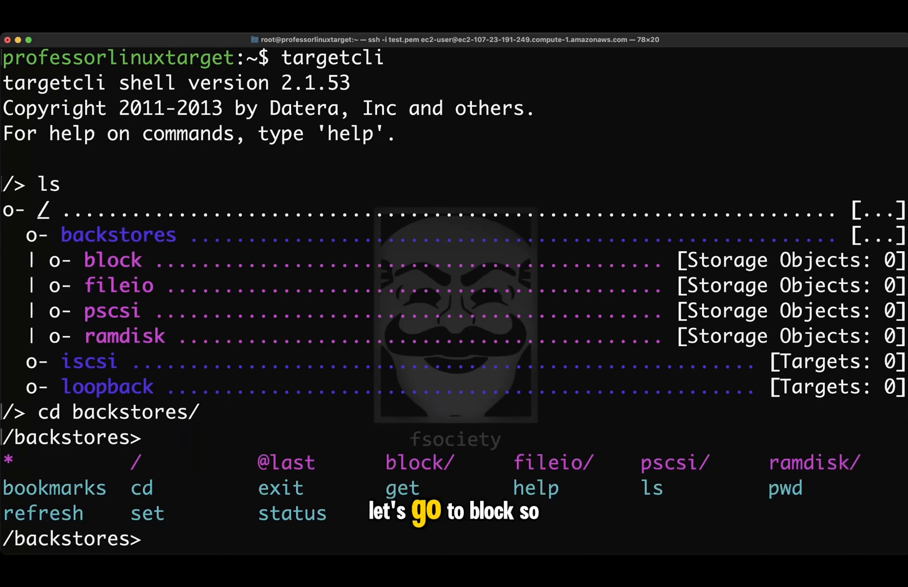
In backstores/block, compose the create command for dev=/dev/xvdb with name xvdb.
{"action": "type", "text": "cd block"}
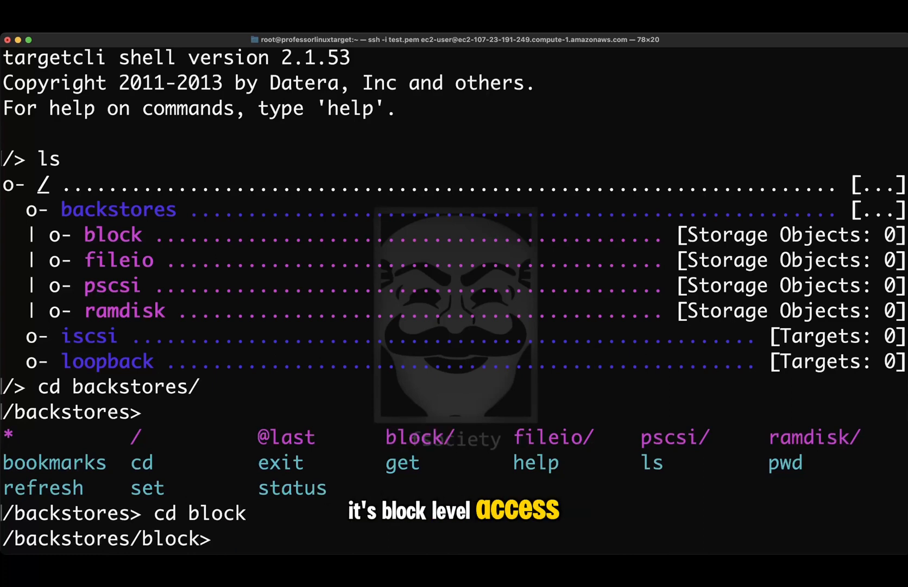
{"action": "type", "text": "cree"}
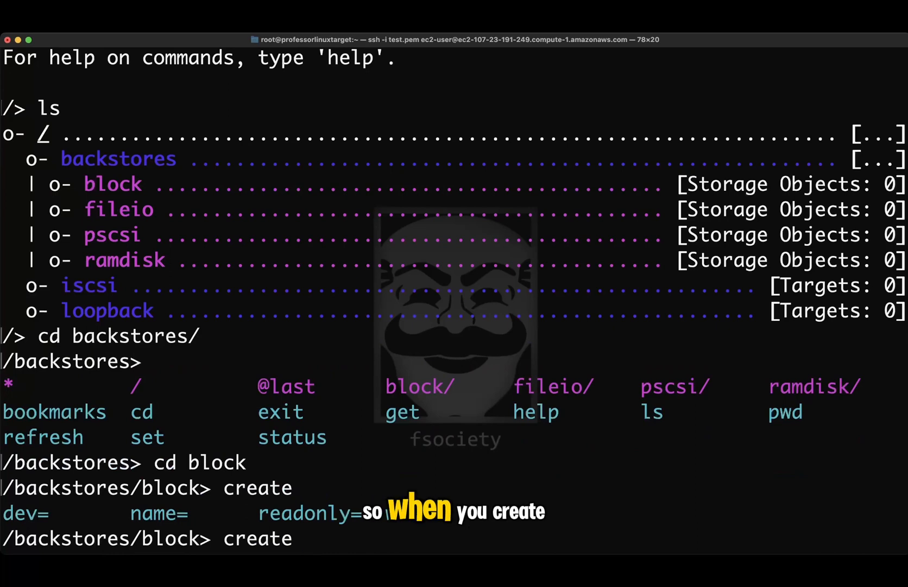
{"action": "type", "text": "dev="}
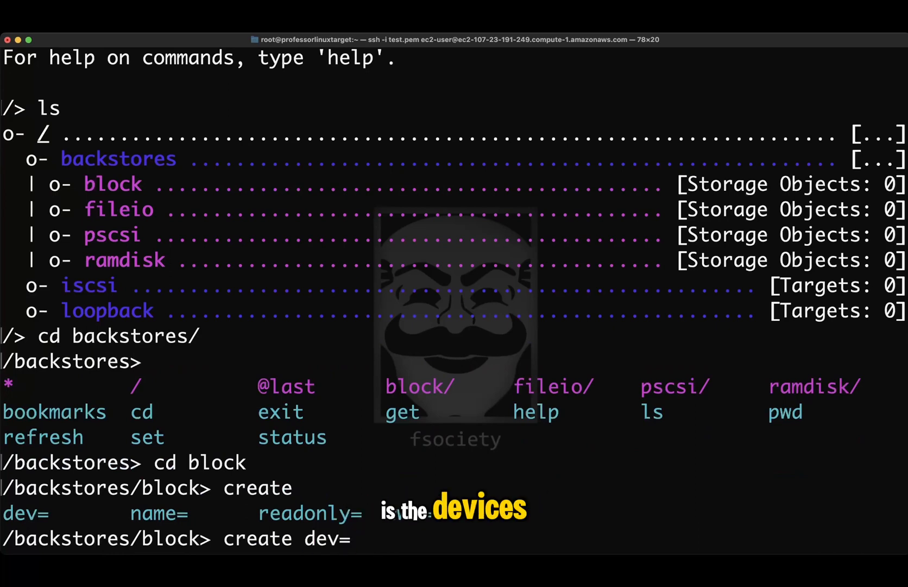
{"action": "type", "text": "/dev/"}
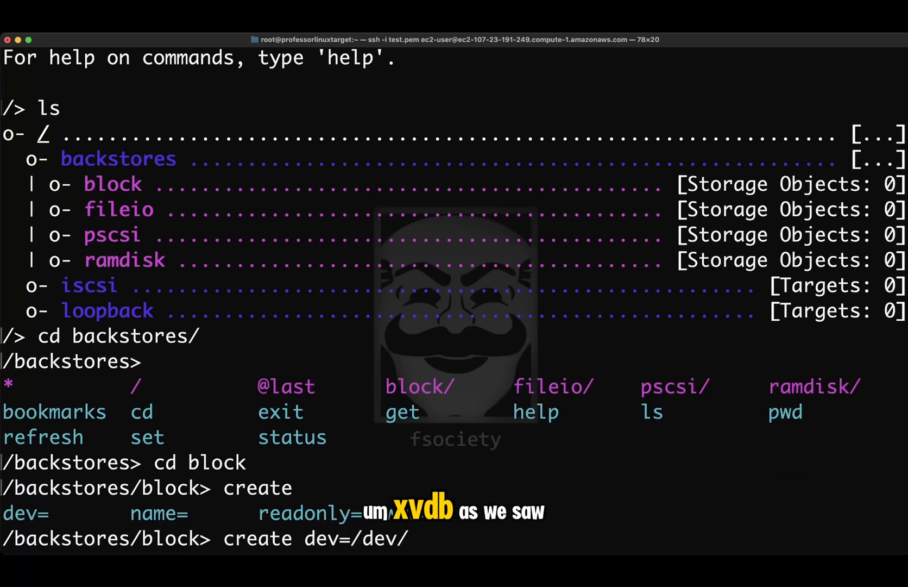
{"action": "type", "text": "xvdb"}
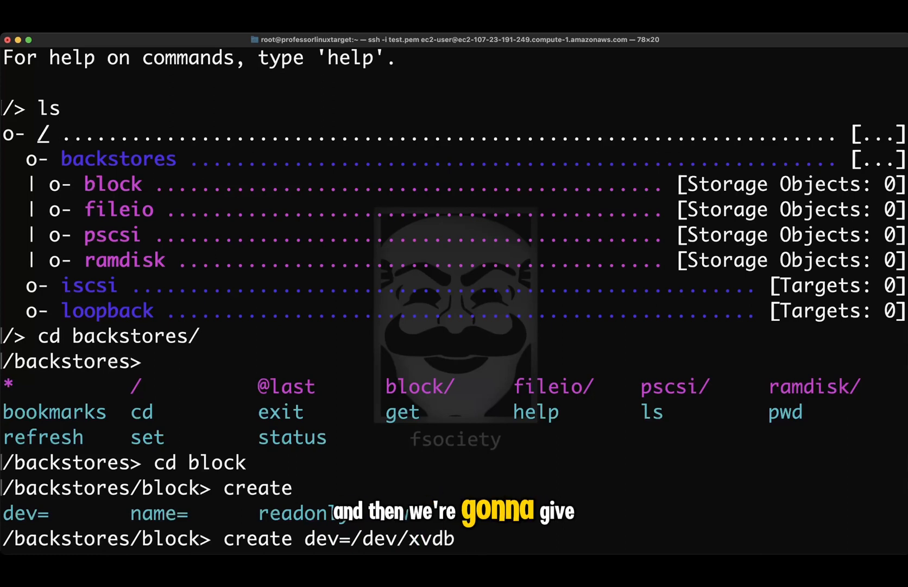
{"action": "type", "text": "name"}
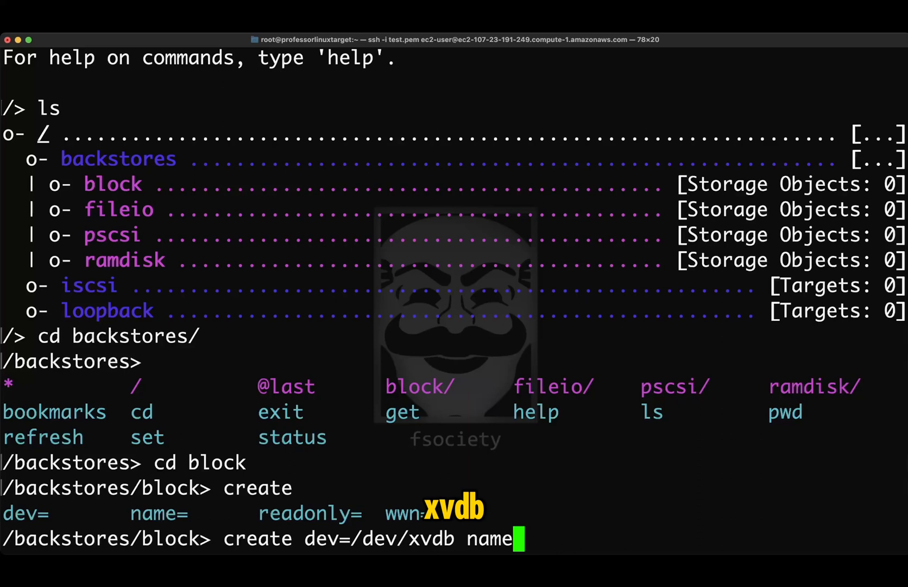
{"action": "type", "text": "=/"}
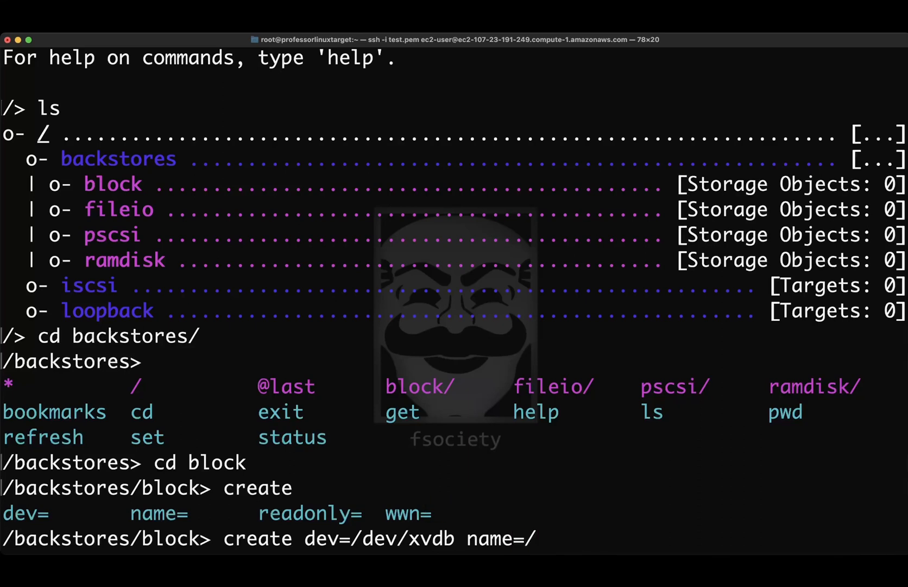
{"action": "type", "text": "xvdb"}
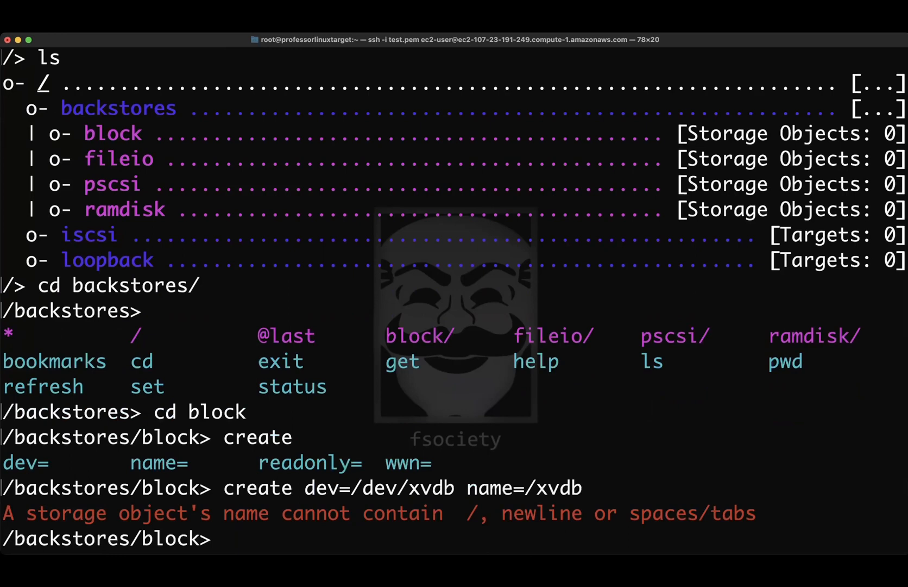
Create the xvdb block backstore and verify it in the listing and from the root tree.
{"action": "type", "text": "create dev=/dev/xvdb name=xvdb"}
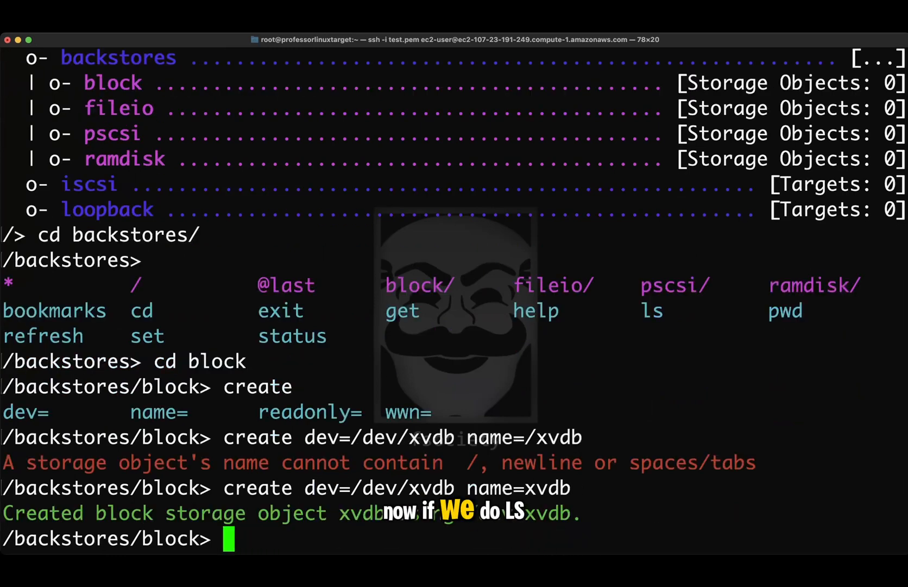
{"action": "type", "text": "ls"}
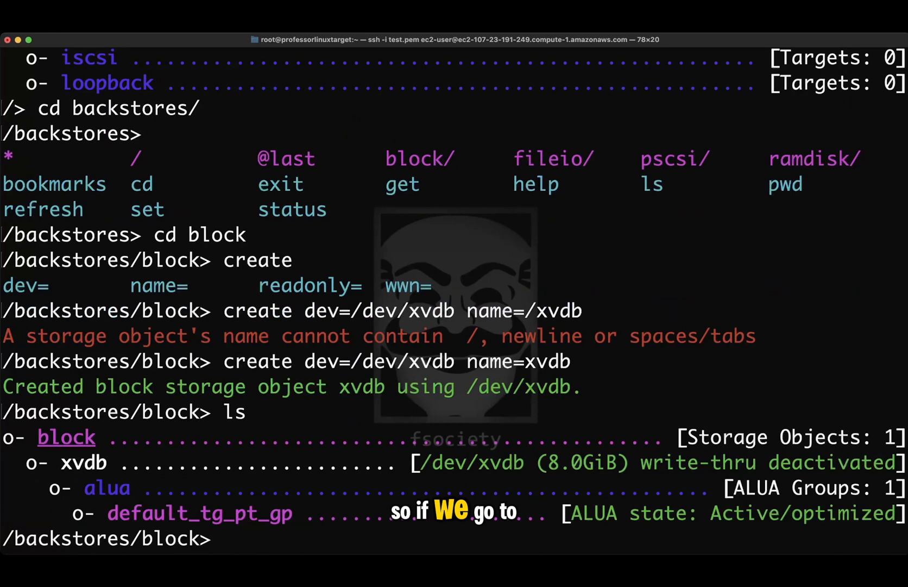
{"action": "type", "text": "cd /"}
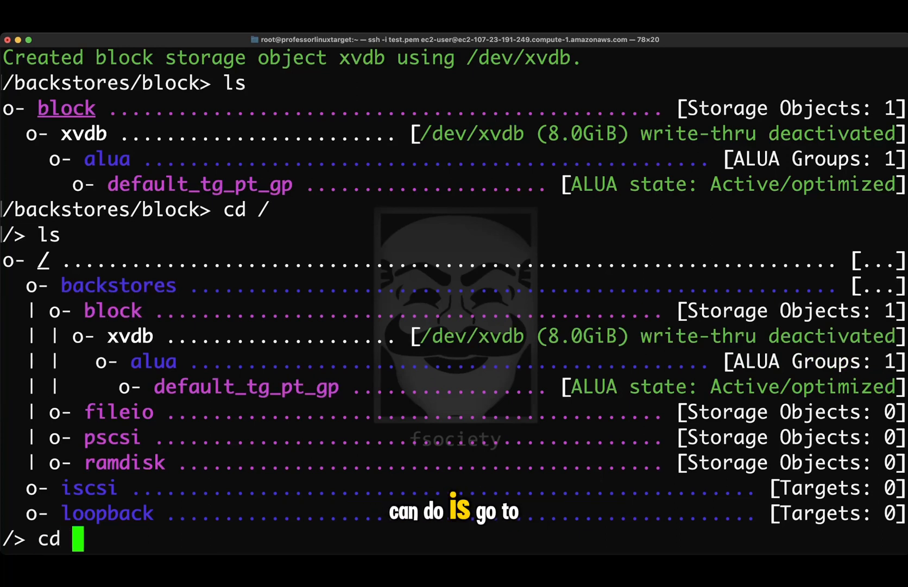
Under iscsi, create the target wwn iqn.2024-04.com.linux:target with its default portal on 0.0.0.0:3260.
{"action": "type", "text": "iscsi"}
{"action": "type", "text": "create wwn="}
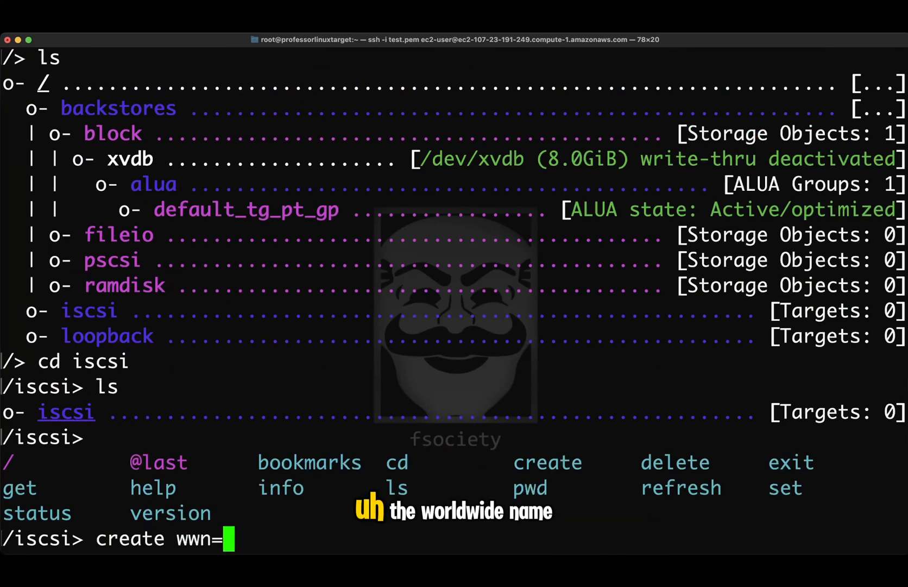
{"action": "type", "text": "iw"}
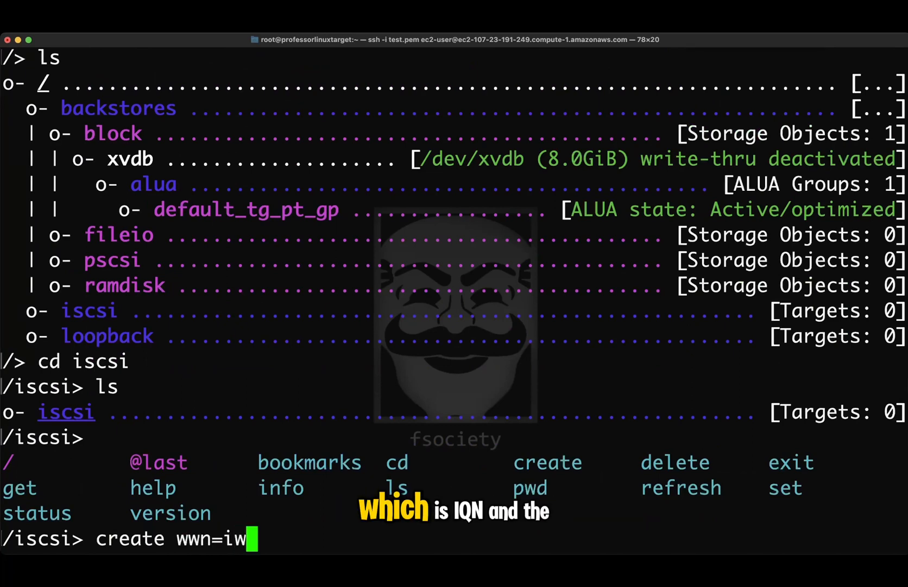
{"action": "type", "text": "qn."}
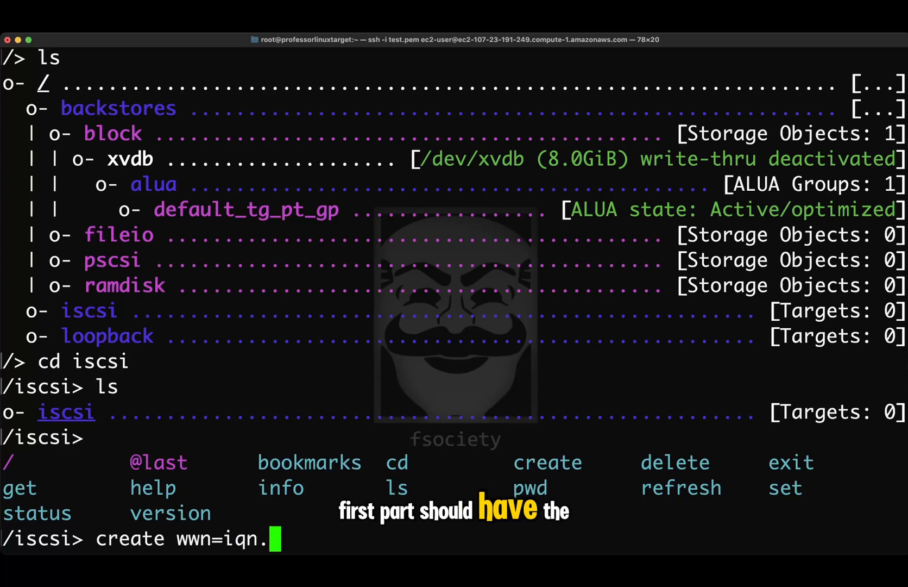
{"action": "type", "text": "2024-"}
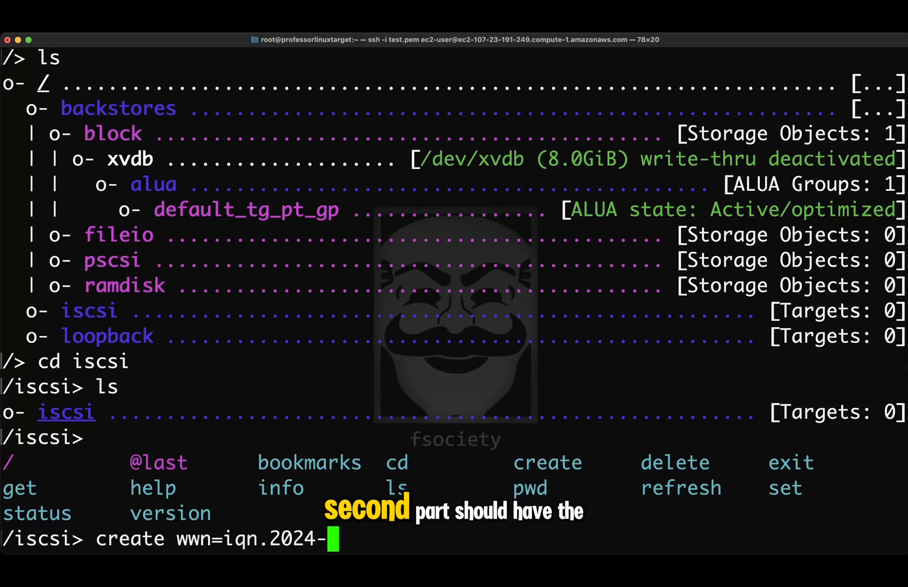
{"action": "type", "text": "04"}
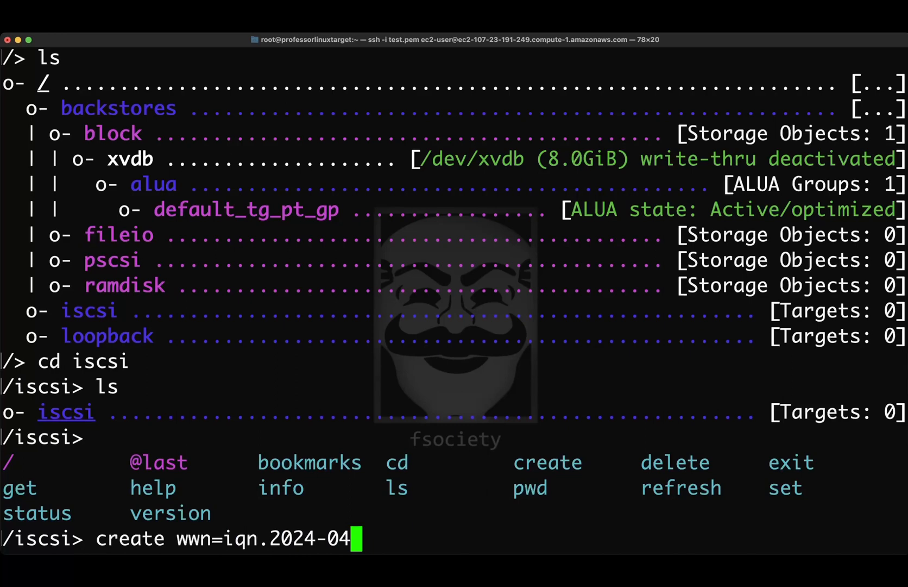
{"action": "type", "text": ".com.l"}
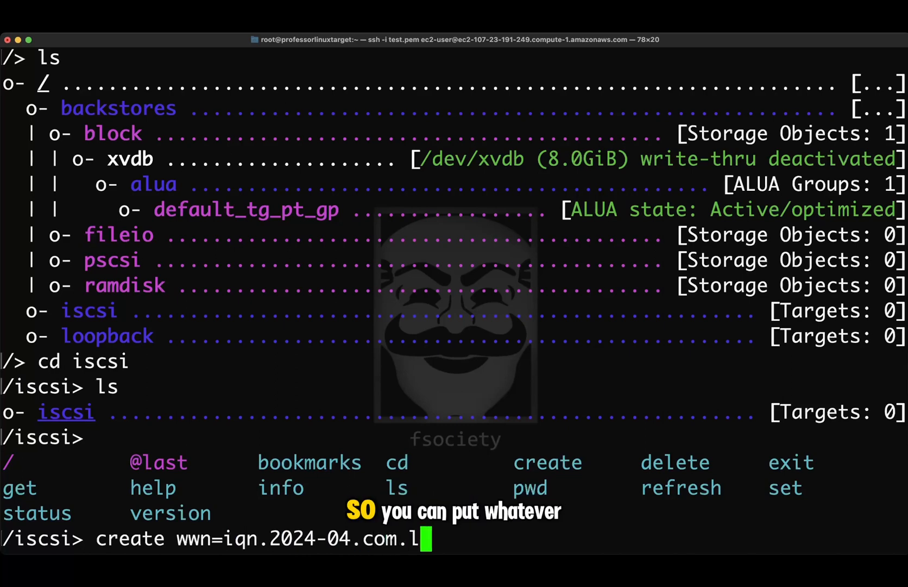
{"action": "type", "text": "inux"}
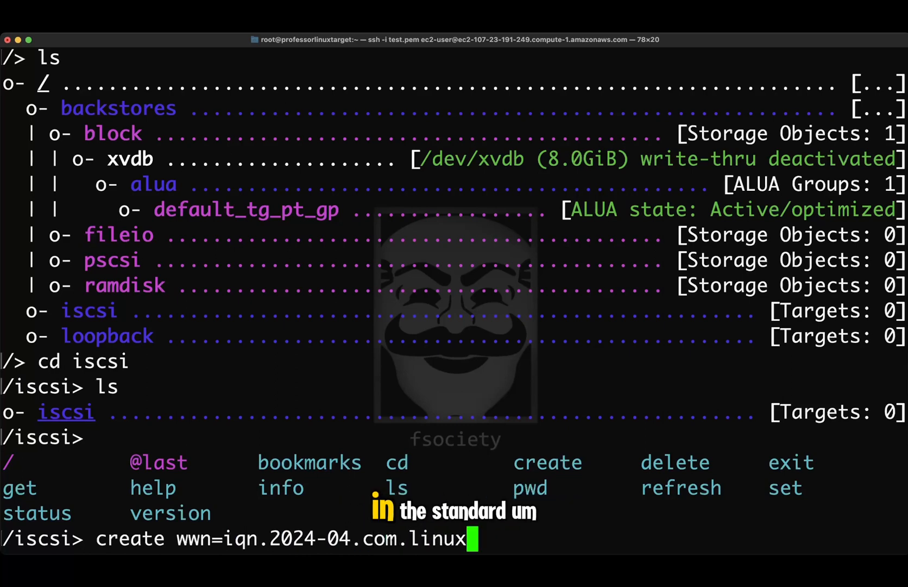
{"action": "type", "text": ":"}
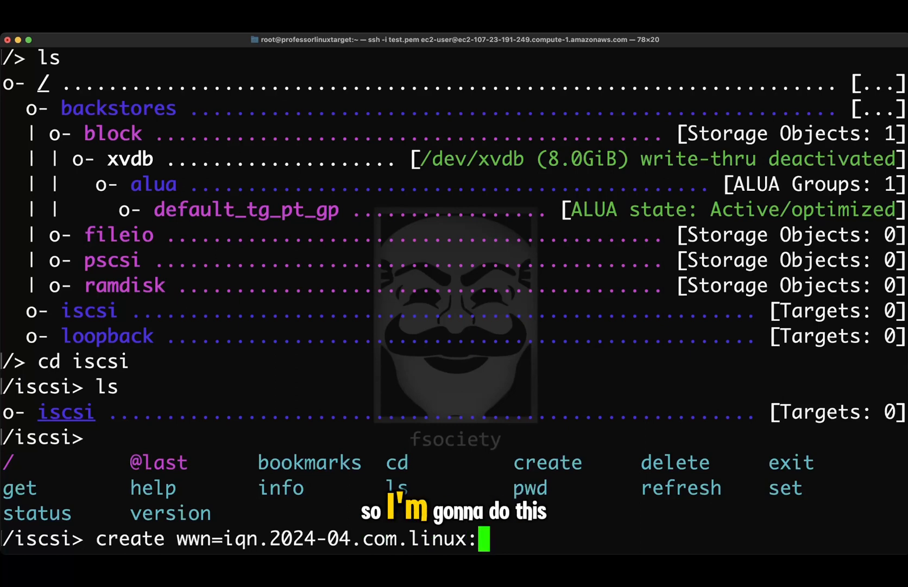
{"action": "type", "text": "target"}
{"action": "type", "text": "ls /"}
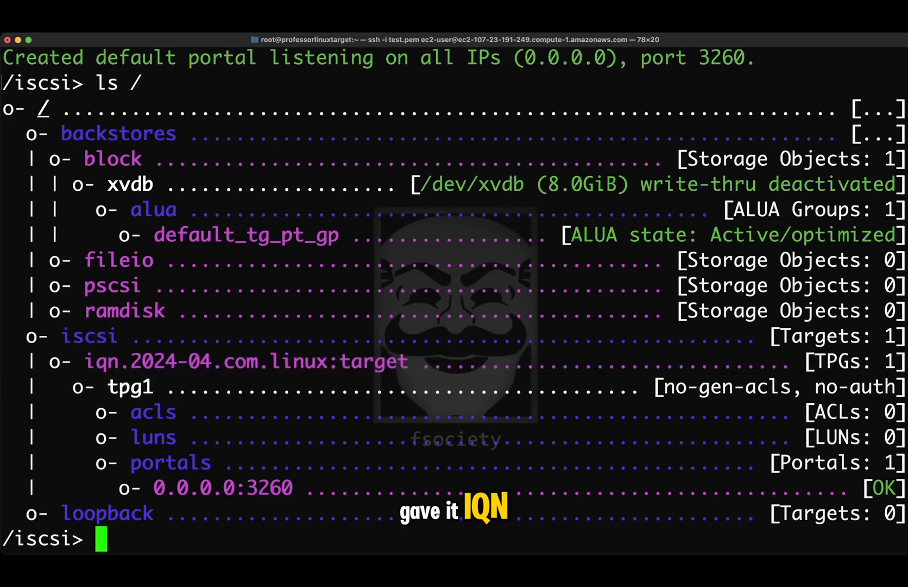
Move into iqn.2024-04.com.linux:target/tpg1/luns and confirm it lists zero LUNs.
{"action": "left_click", "coordinate": [232, 361]}
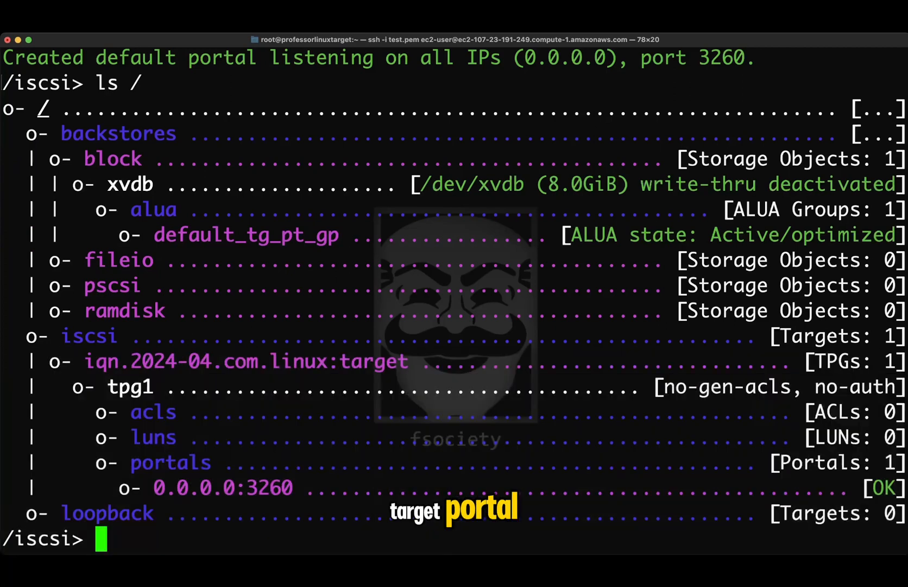
{"action": "type", "text": "cd"}
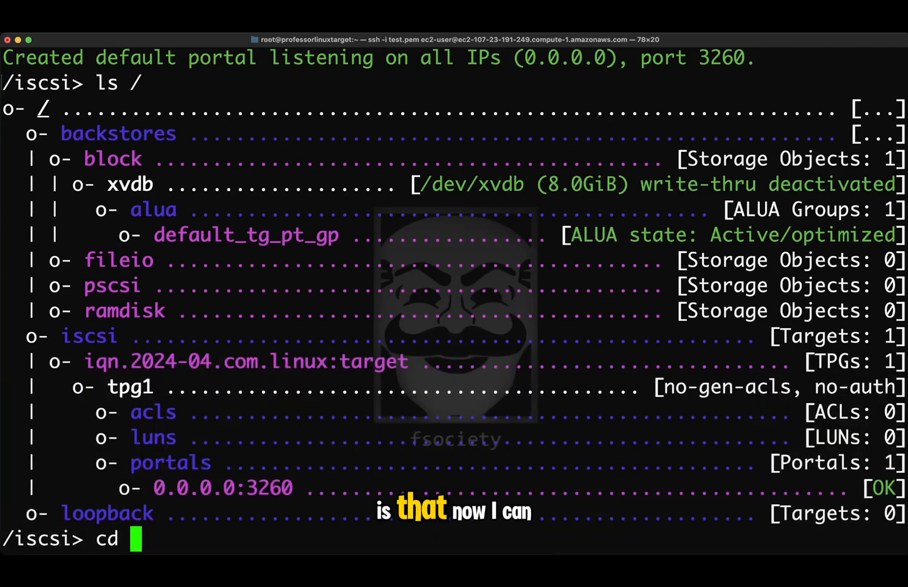
{"action": "type", "text": "isc"}
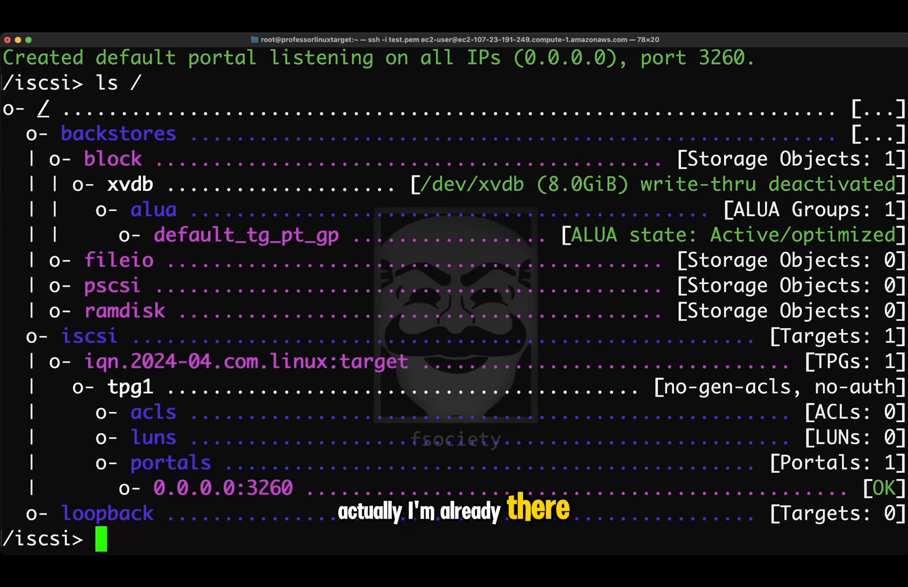
{"action": "type", "text": "cd iq"}
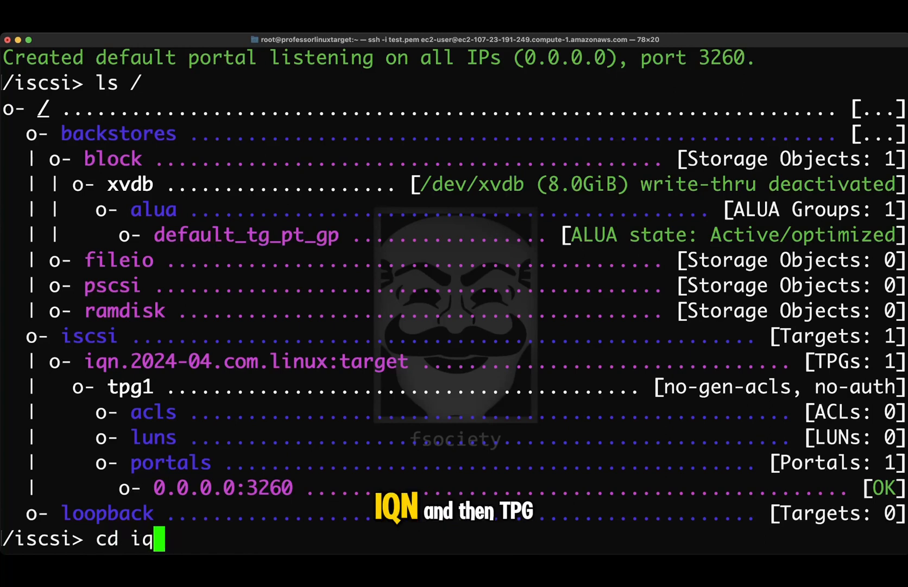
{"action": "type", "text": "n.2024-04.com.linux:target/tpg1/"}
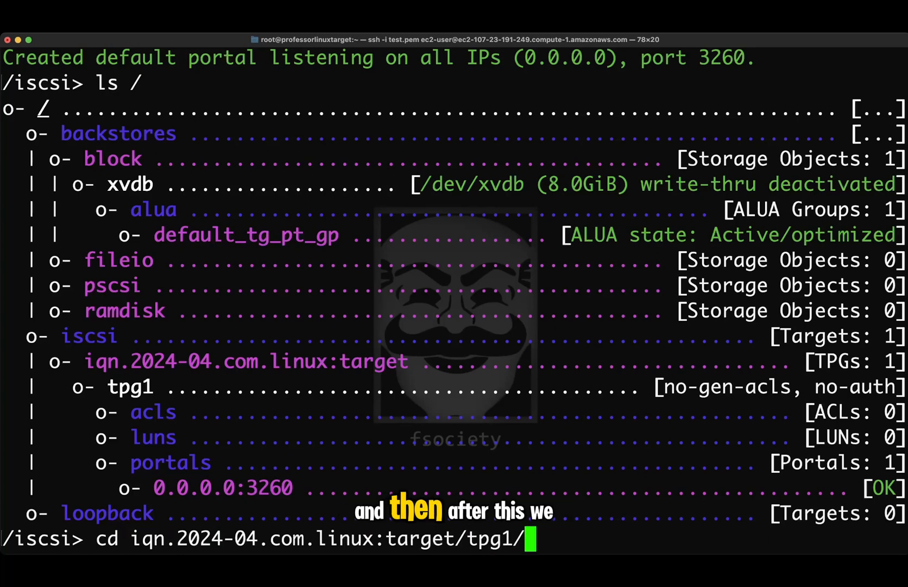
{"action": "type", "text": "luns"}
{"action": "type", "text": "ls"}
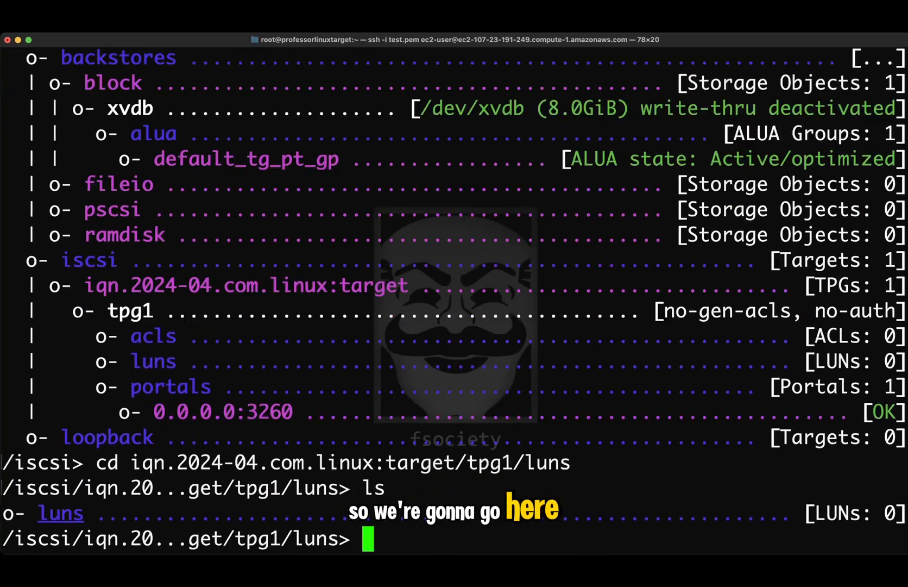
Create LUN 0 from /backstores/block/xvdb and clear the screen after verifying it under tpg1.
{"action": "type", "text": "create"}
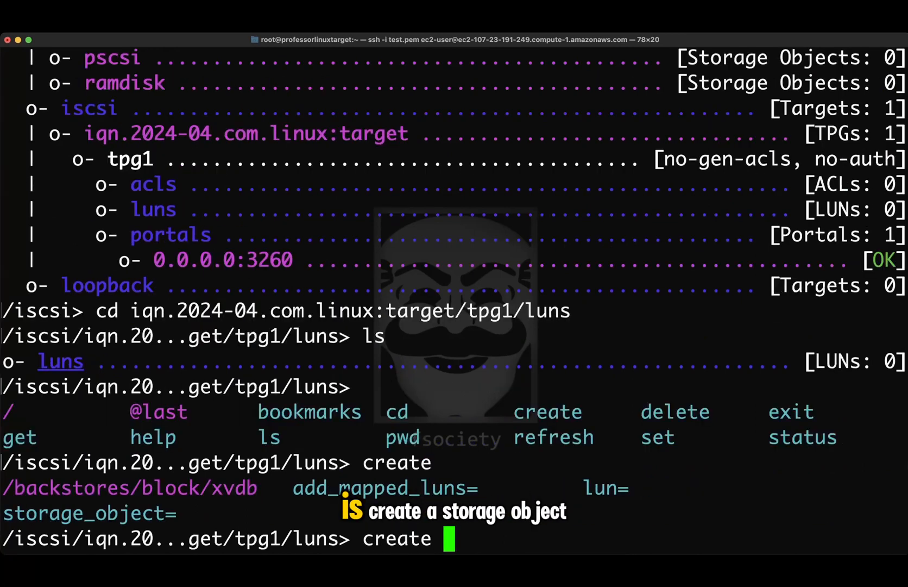
{"action": "type", "text": "li"}
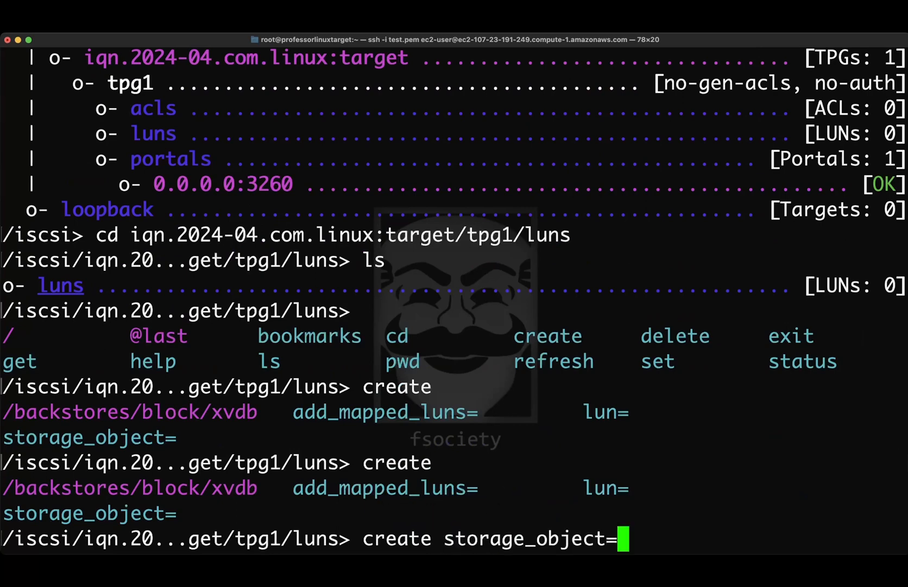
{"action": "type", "text": "/backstores/block/xvdb"}
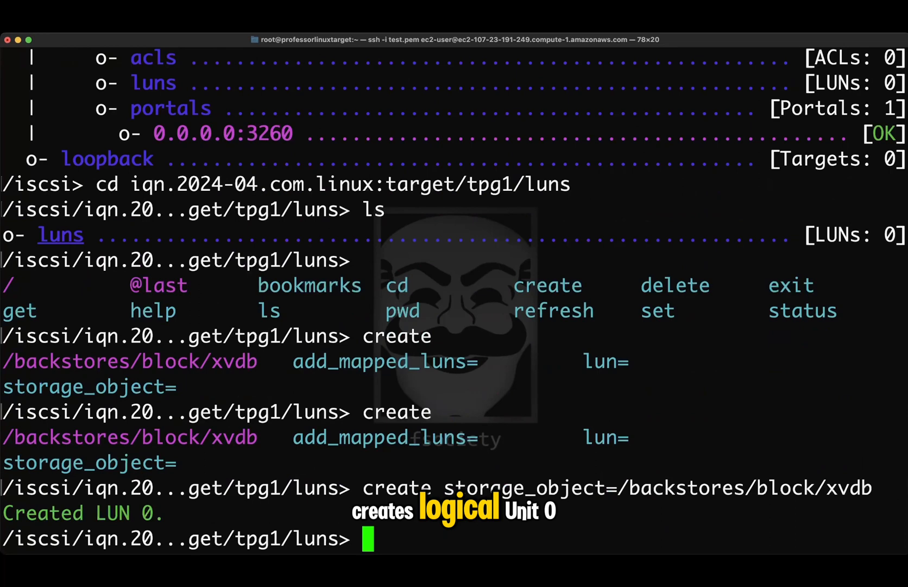
{"action": "type", "text": "cle"}
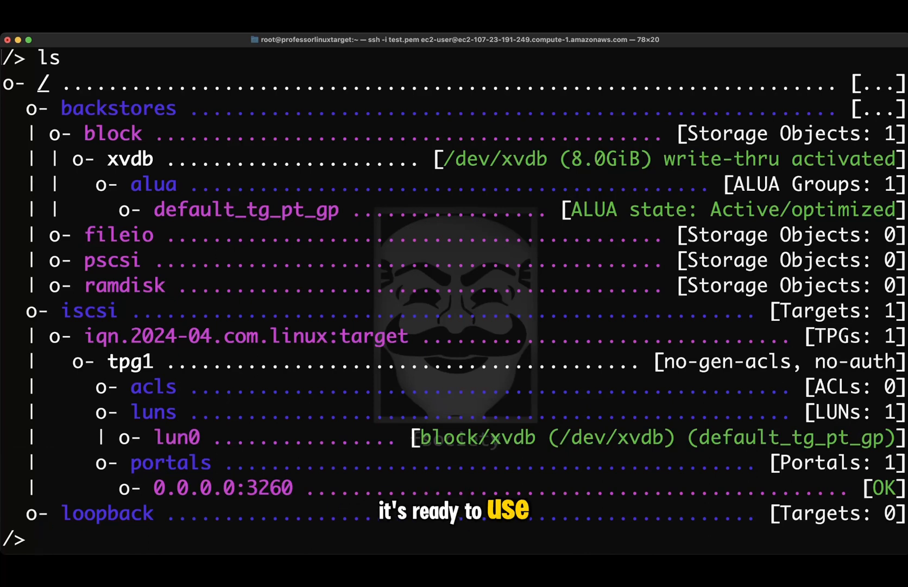
Under the target's tpg1/acls, create the ACL wwn iqn.2024-04.com.linux:client.
{"action": "left_click", "coordinate": [153, 387]}
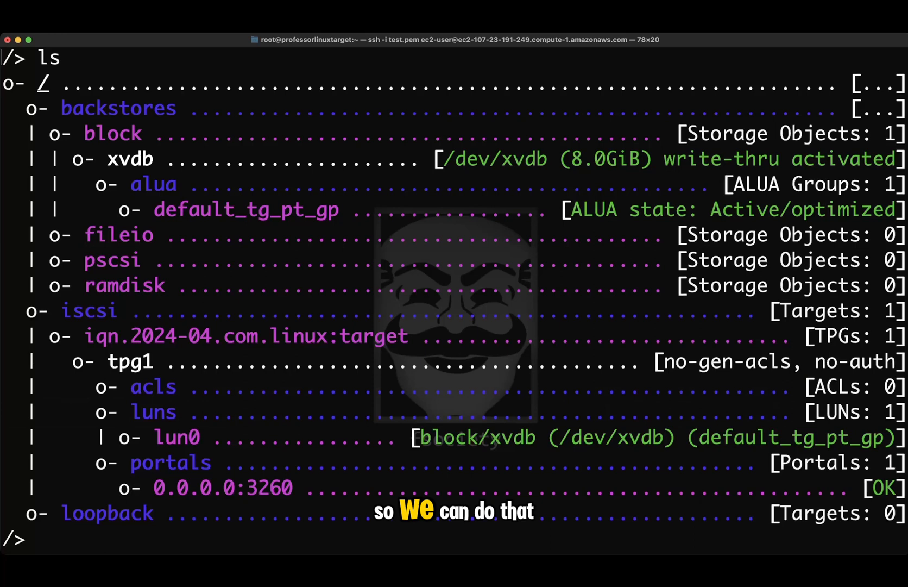
{"action": "double_click", "coordinate": [247, 335]}
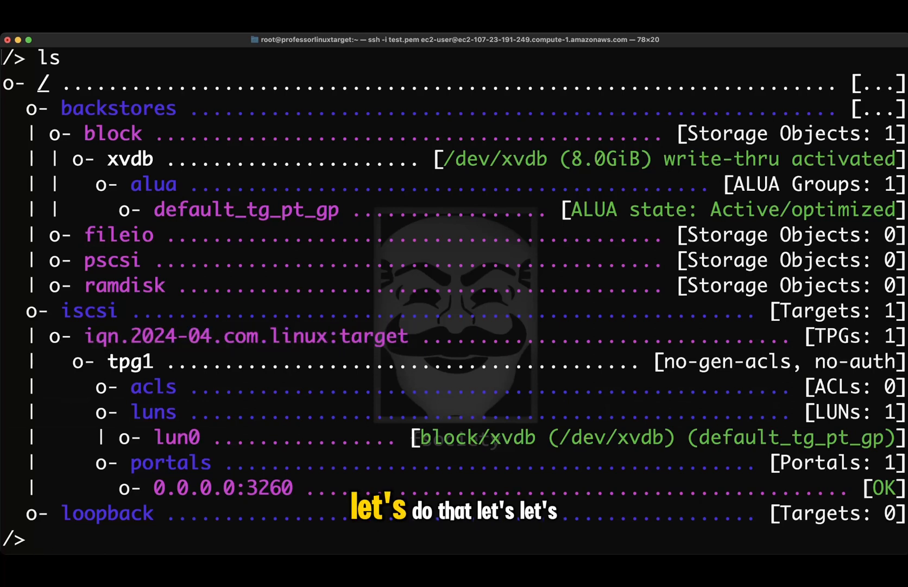
{"action": "type", "text": "cdi"}
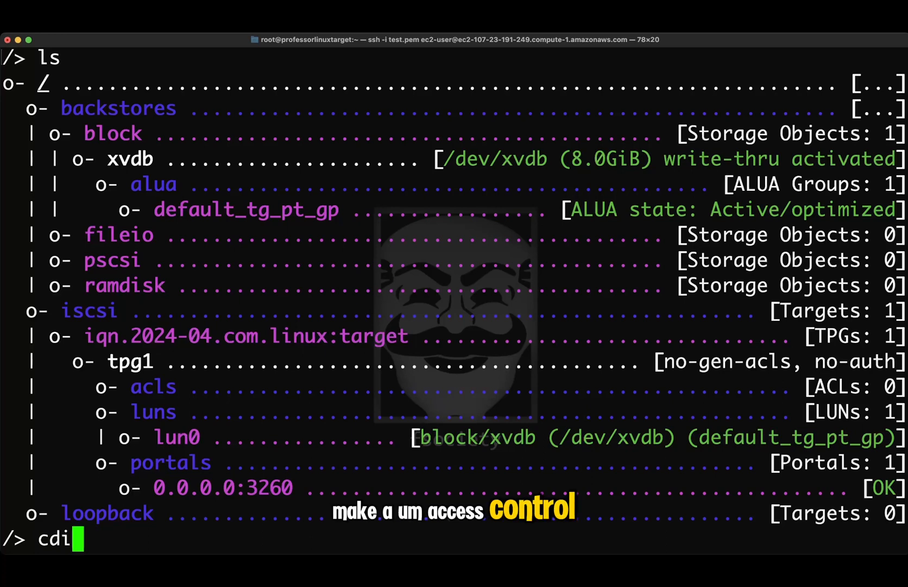
{"action": "type", "text": "scsi/iqn.2024-04.com.linux:target/"}
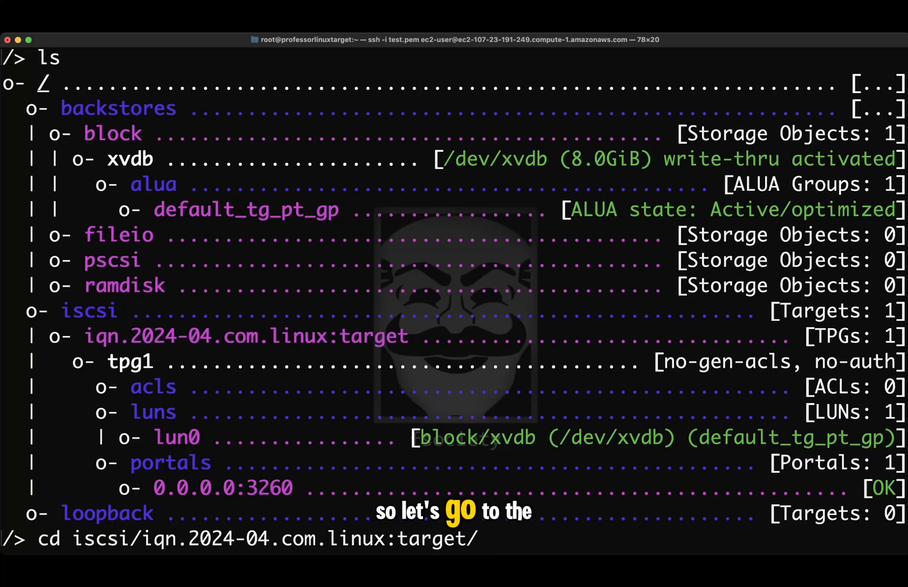
{"action": "type", "text": "tpg1/acls"}
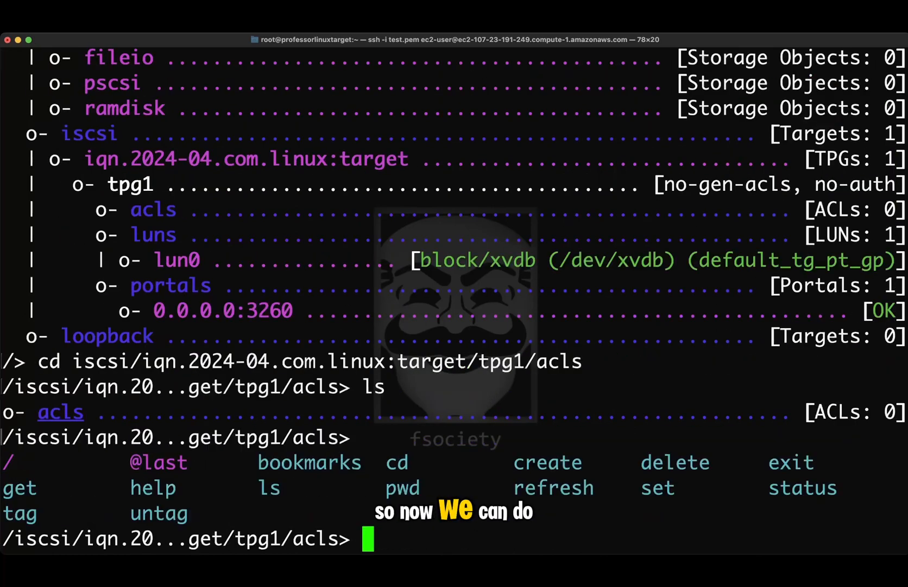
{"action": "type", "text": "create"}
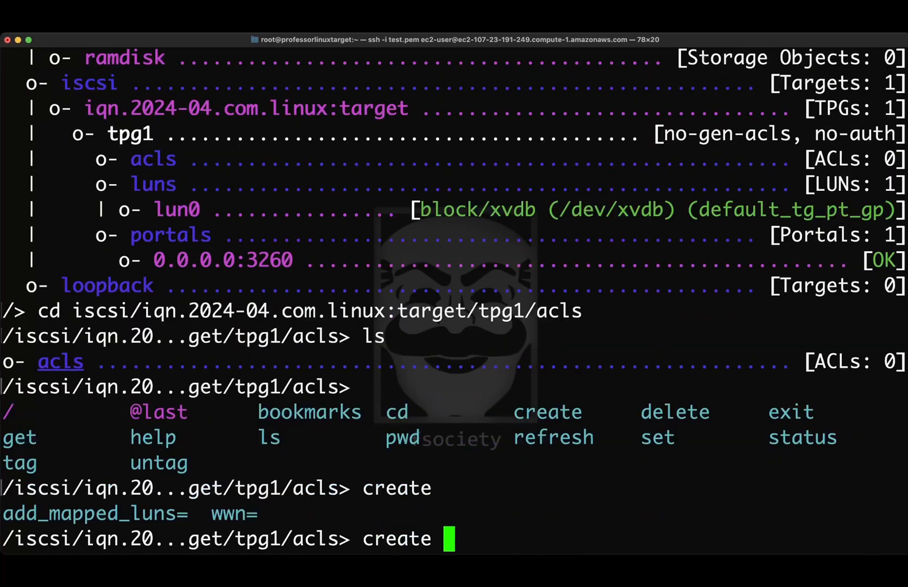
{"action": "type", "text": "wwn="}
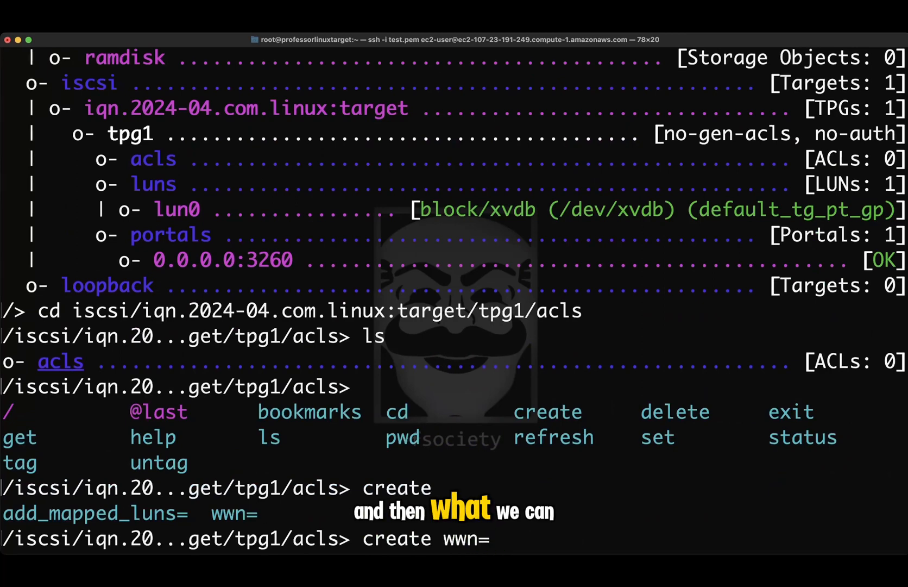
{"action": "type", "text": "iqn.2024-04.com.linux:ta"}
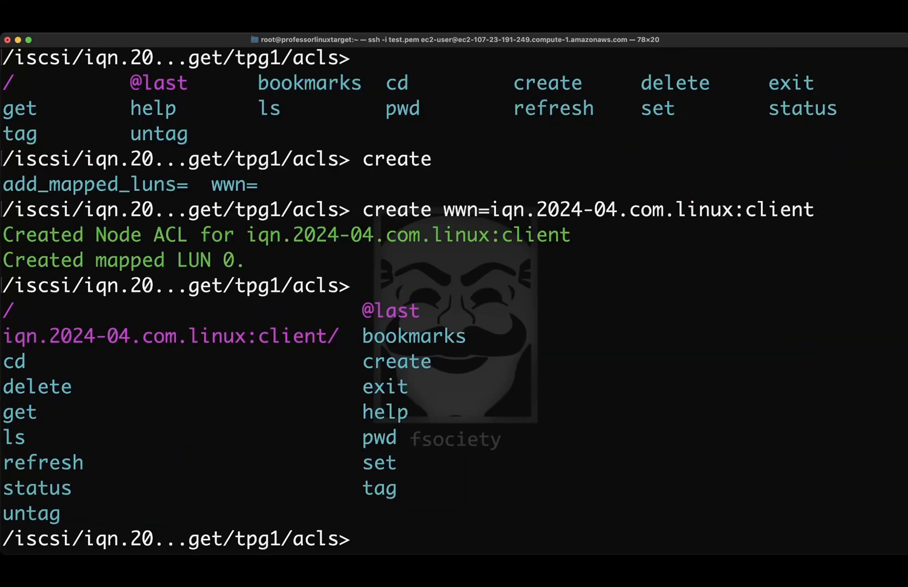
Add mapped LUN 0 to the client ACL and proceed to install iscsi-initiator-utils on the client.
{"action": "type", "text": "create add"}
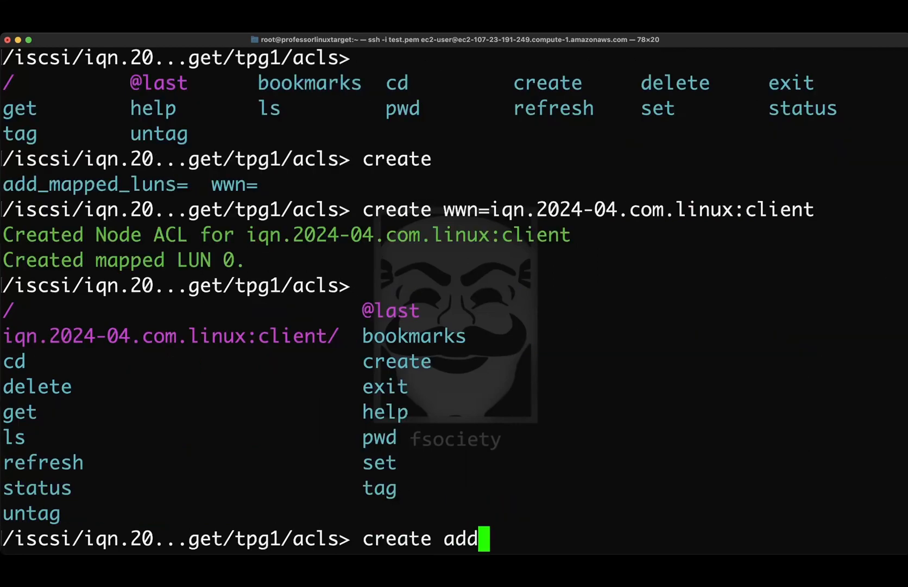
{"action": "type", "text": "_mapped_lun"}
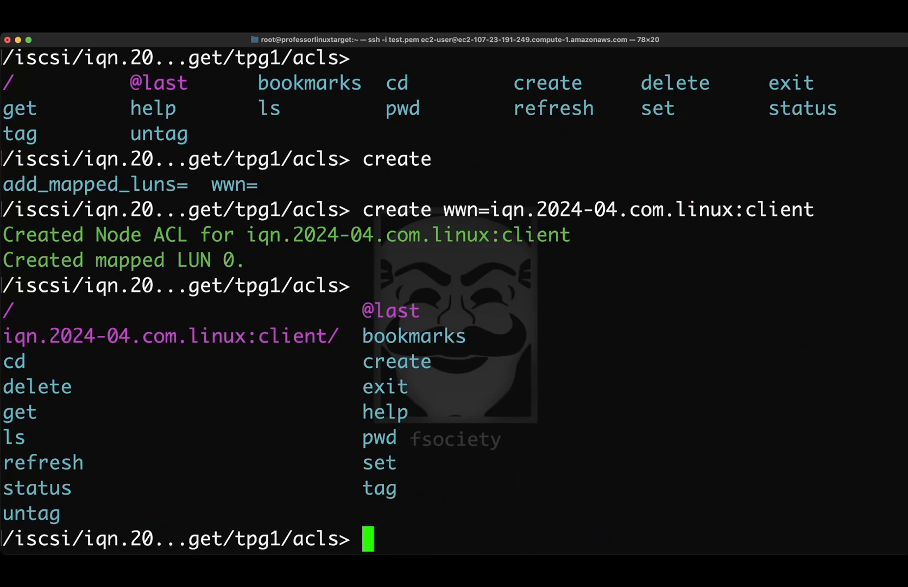
{"action": "type", "text": "s"}
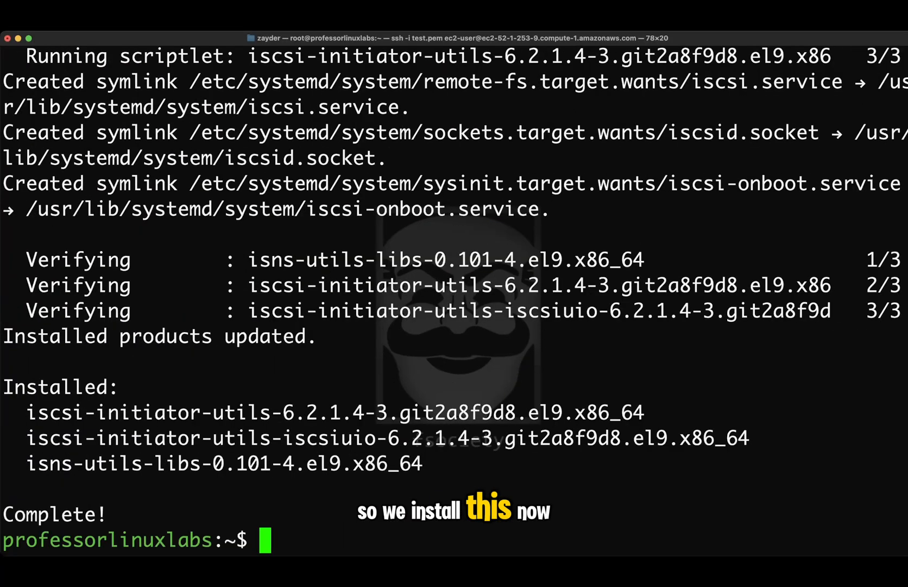
Enable the iscsid and iscsi services now and at boot on the client, clear the screen and list files.
{"action": "type", "text": "syste"}
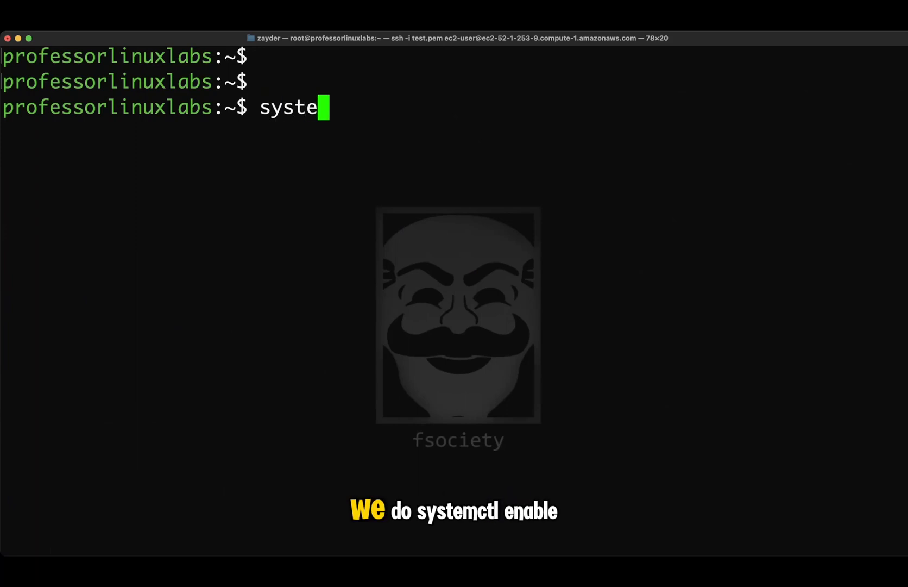
{"action": "type", "text": "mctl enab"}
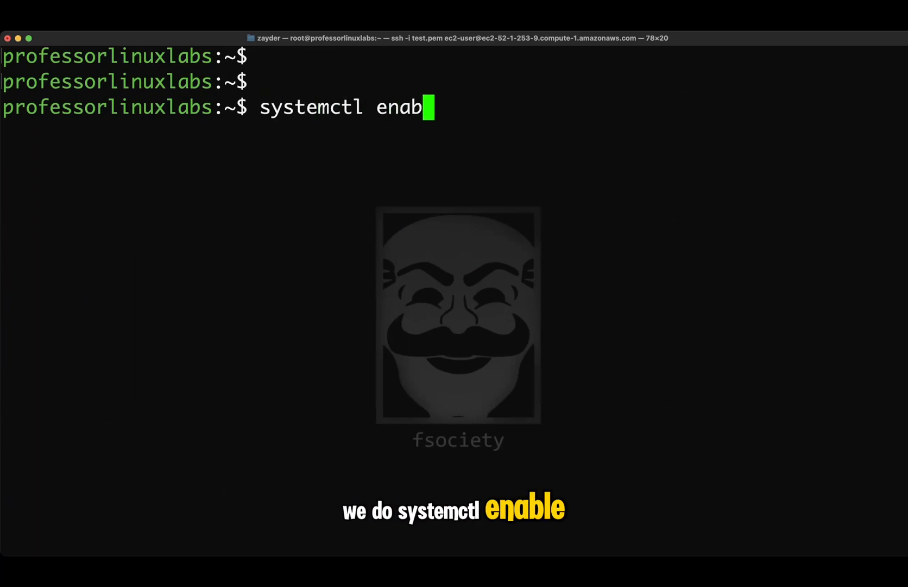
{"action": "type", "text": "le"}
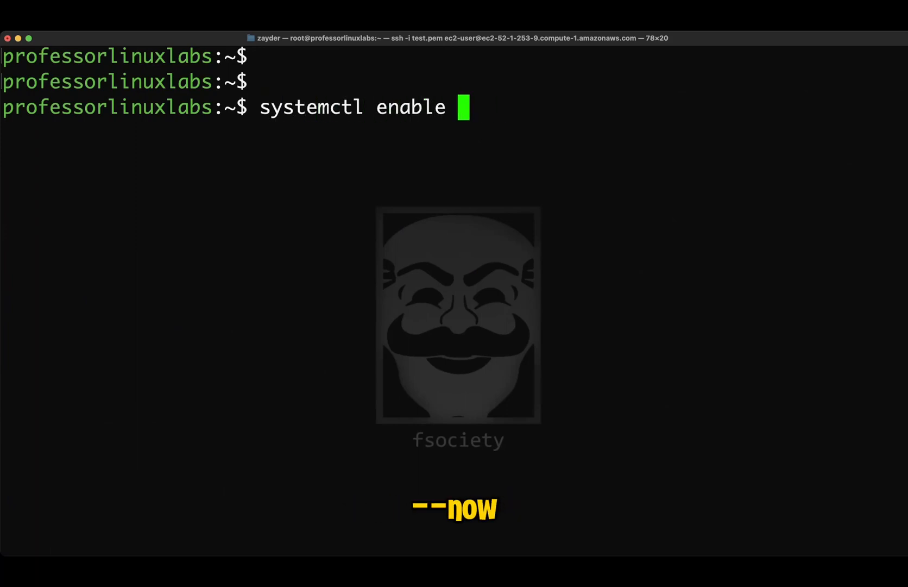
{"action": "type", "text": "--now isc"}
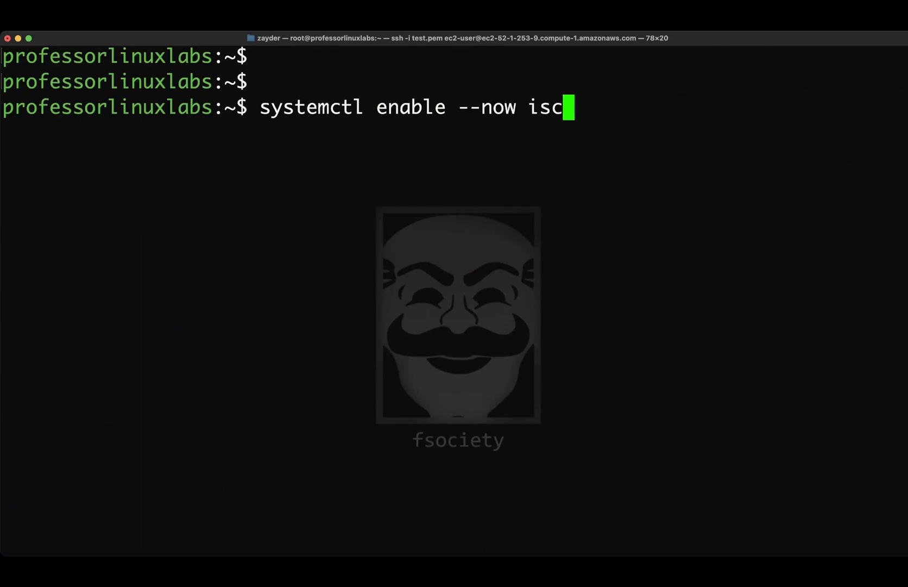
{"action": "type", "text": "sid"}
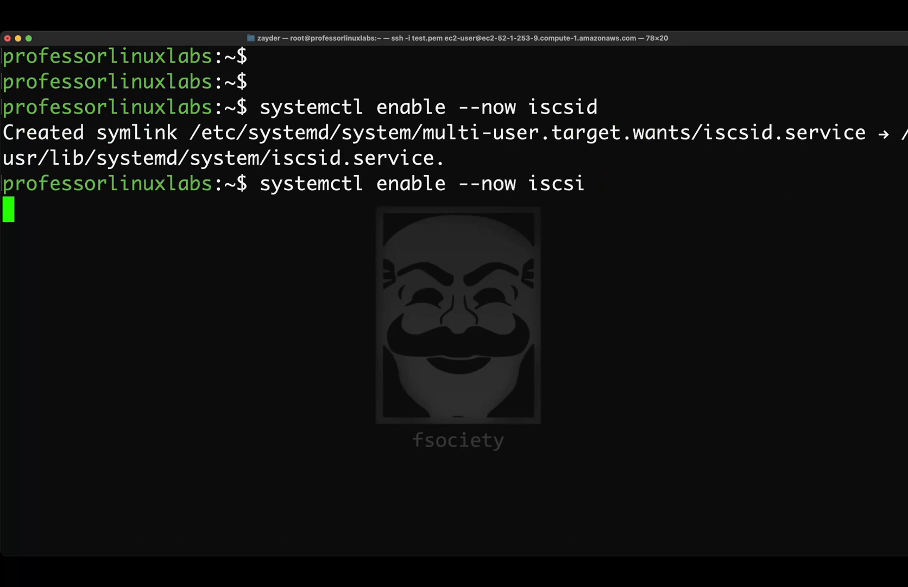
{"action": "type", "text": "clear"}
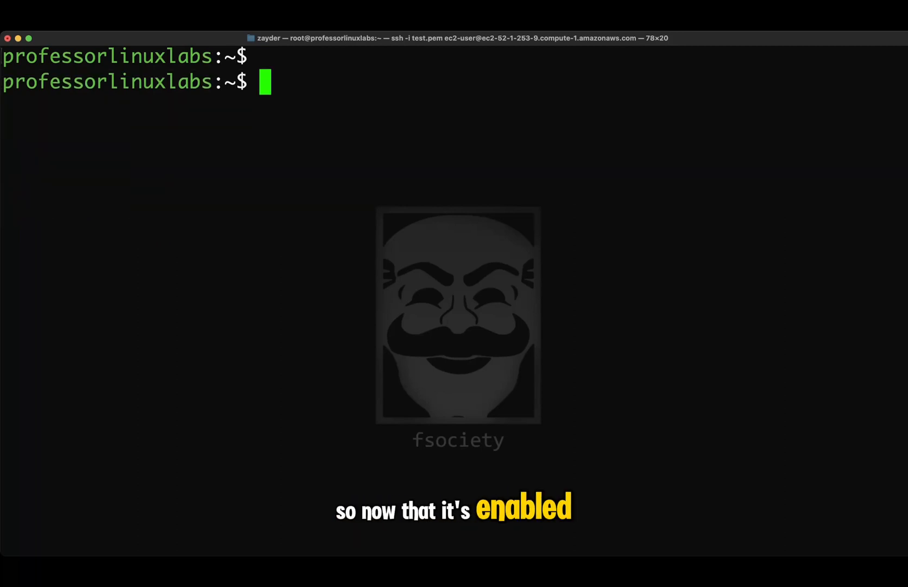
{"action": "type", "text": "ls"}
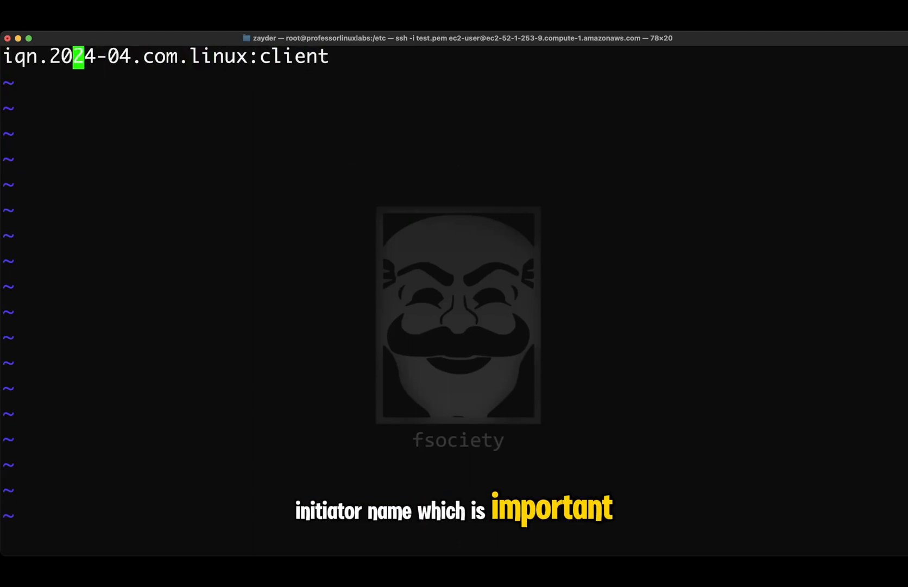
Edit initiator.iscsi so it reads initiatorname=iqn.2024-04.com.linux:client and save it.
{"action": "type", "text": "ntia"}
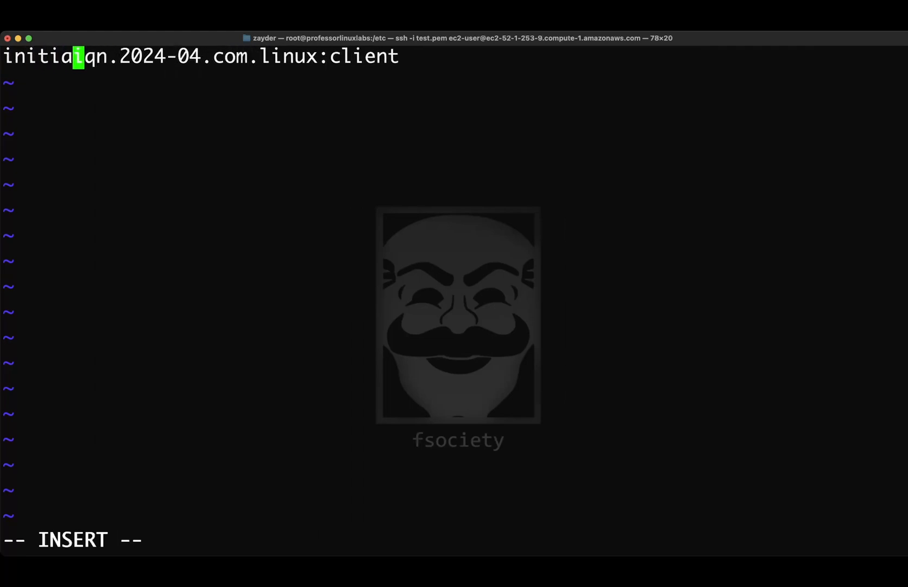
{"action": "type", "text": "torNa"}
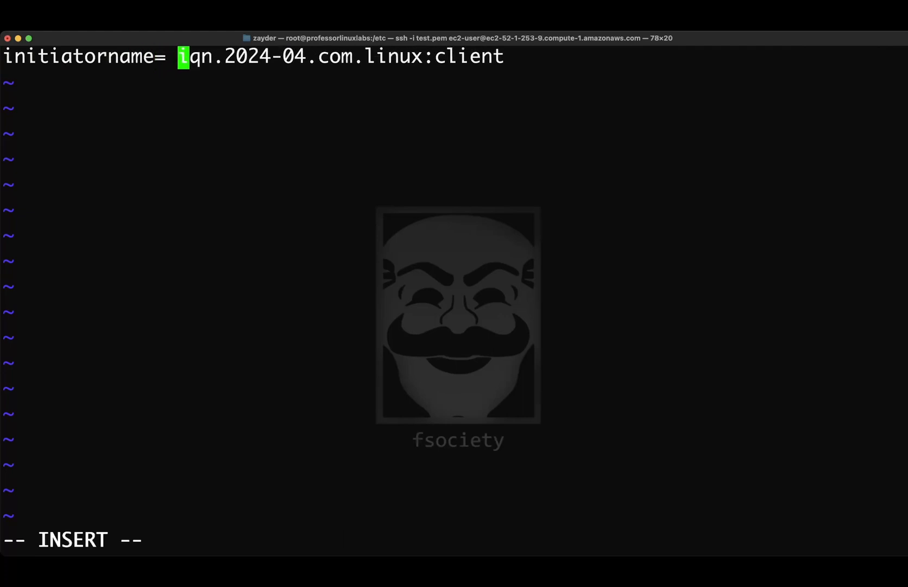
{"action": "key", "text": "Backspace"}
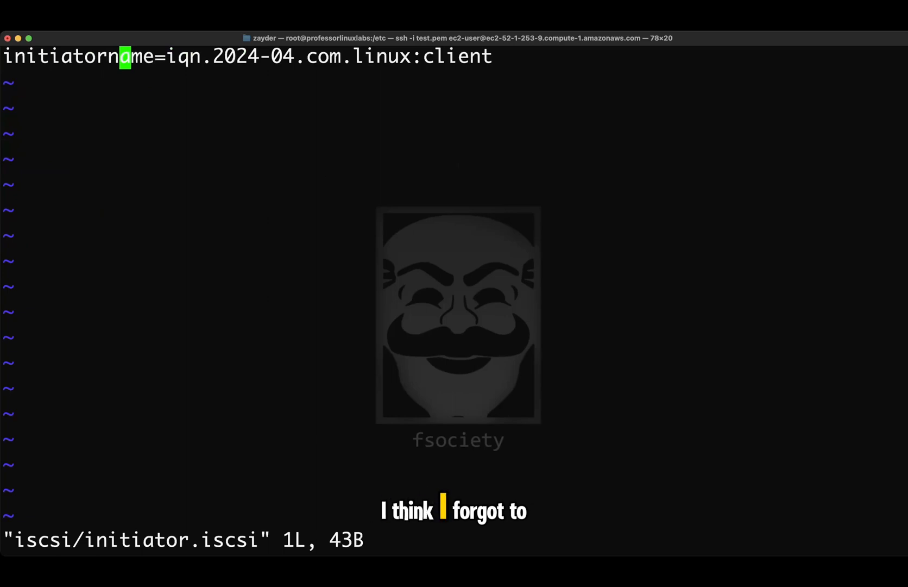
{"action": "key", "text": "i"}
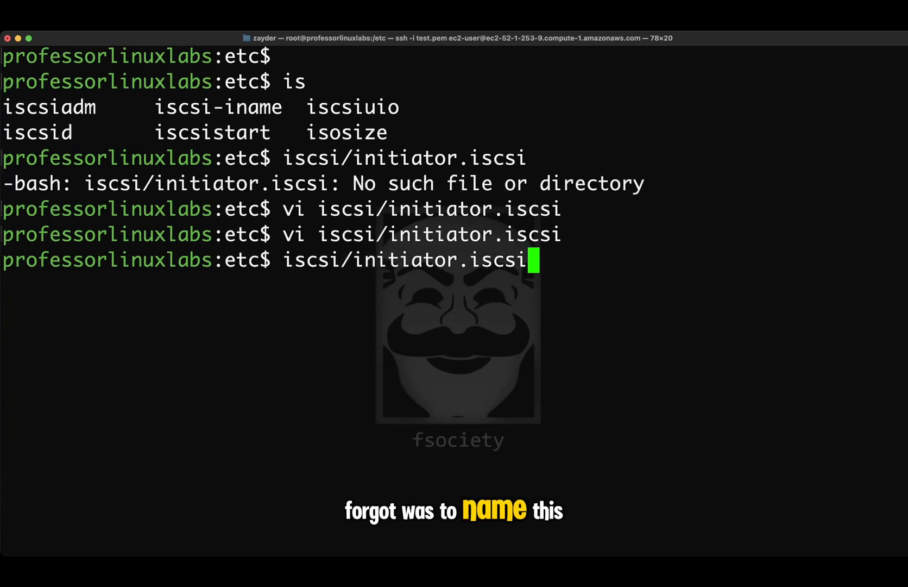
Move iscsi/initiator.iscsi to iscsi/initiatorname.iscsi, answering y to overwrite the existing file.
{"action": "type", "text": "vi"}
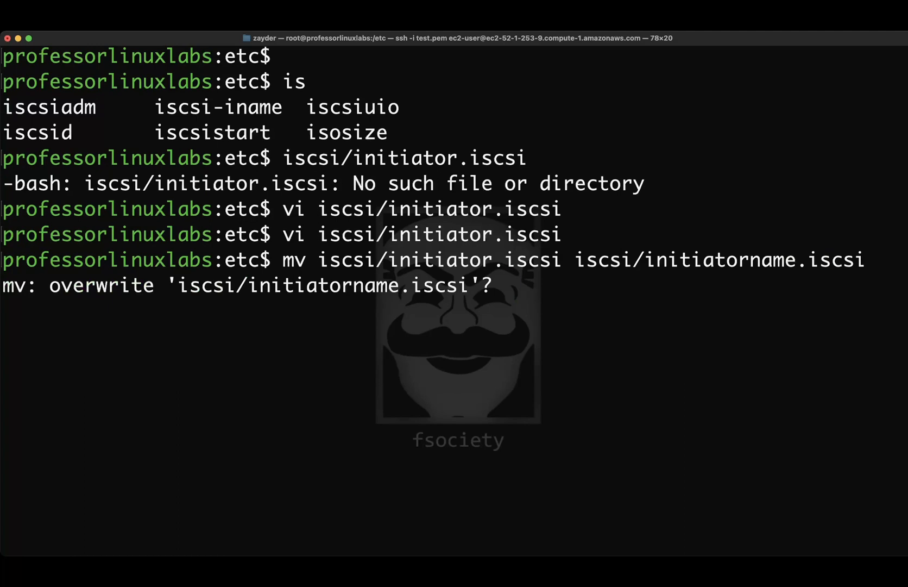
{"action": "type", "text": "y"}
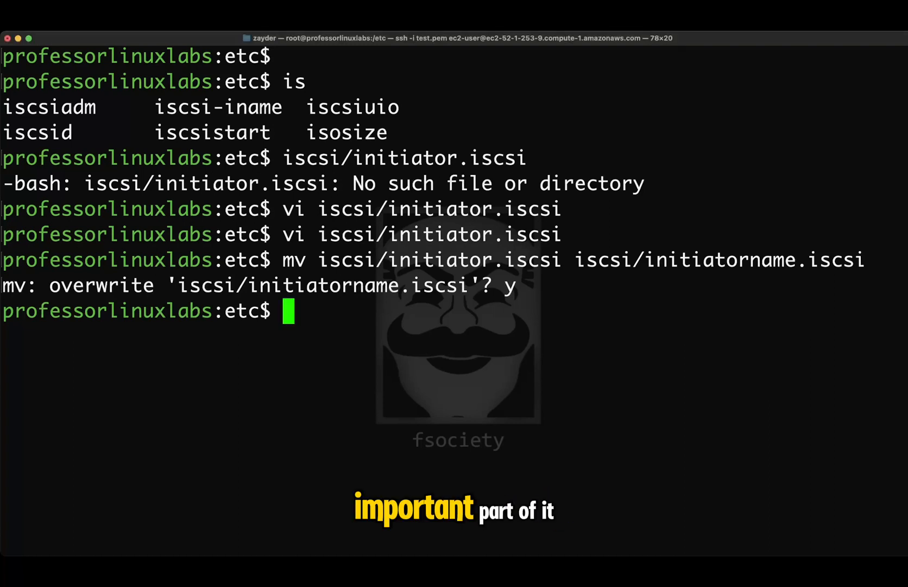
{"action": "type", "text": "vi iscsi/initiator.iscsi"}
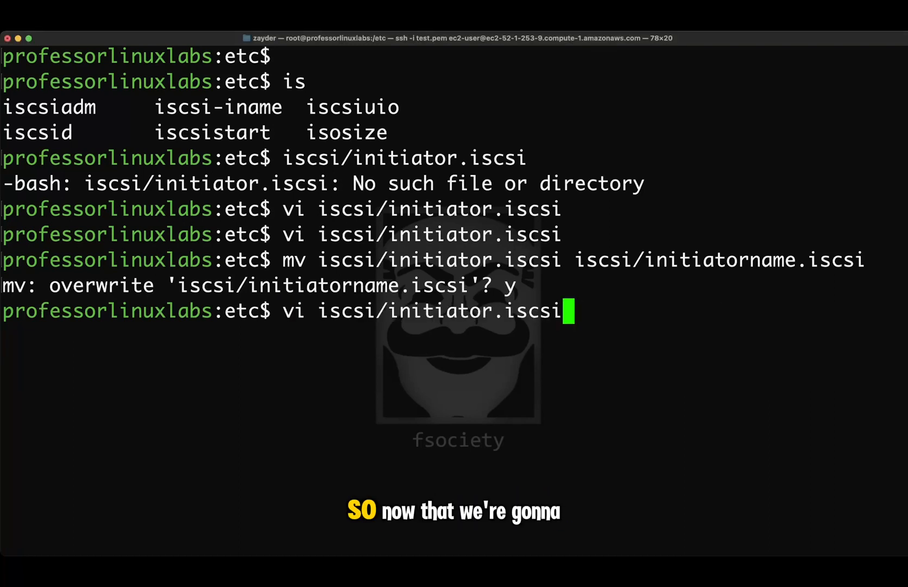
Run iscsiadm discovery against 172.31.21.14:3260 to list iqn.2024-04.com.linux:target.
{"action": "type", "text": "iscsiadm -m discovery -p 107.23.191.249:3260"}
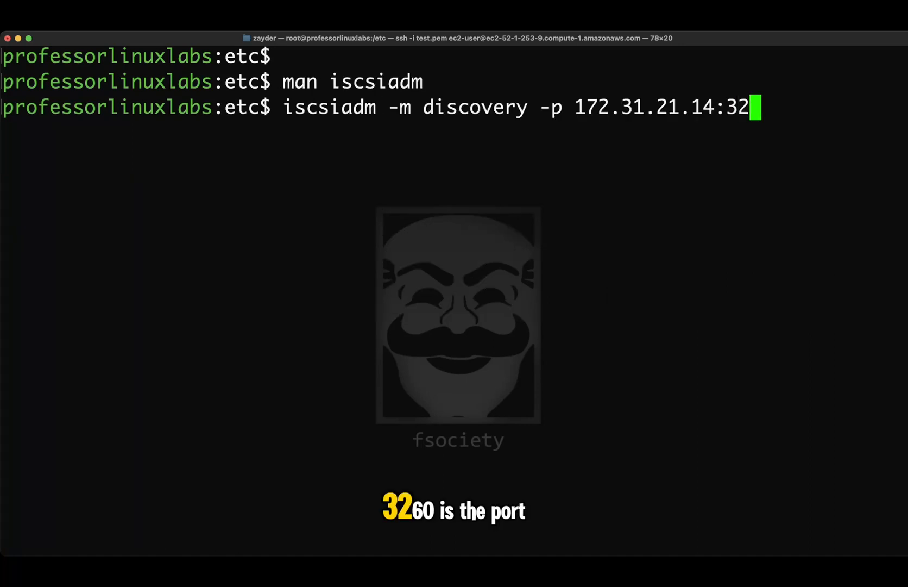
{"action": "type", "text": "60 -t st"}
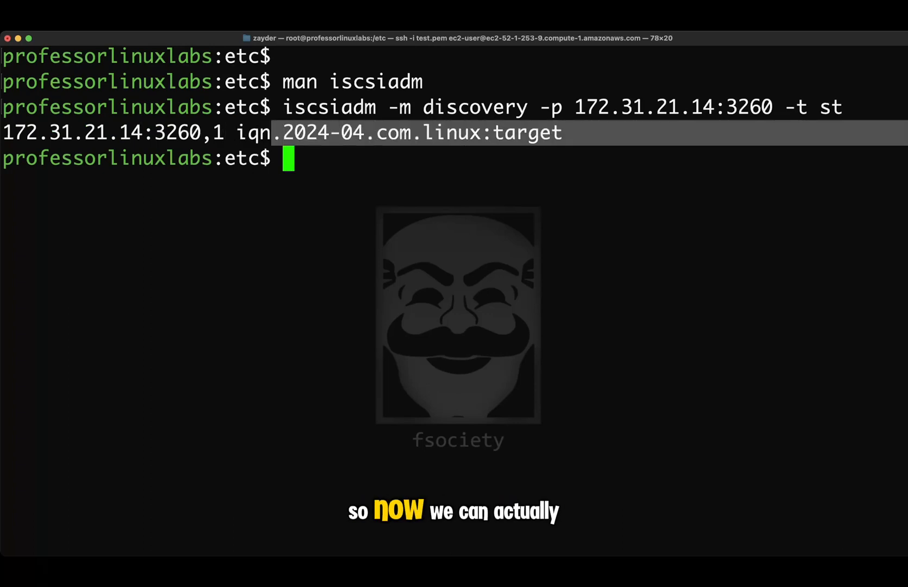
Enter a node command for iqn.2024-04.com.linux:target, mistyped as iscsi so it fails.
{"action": "type", "text": "i"}
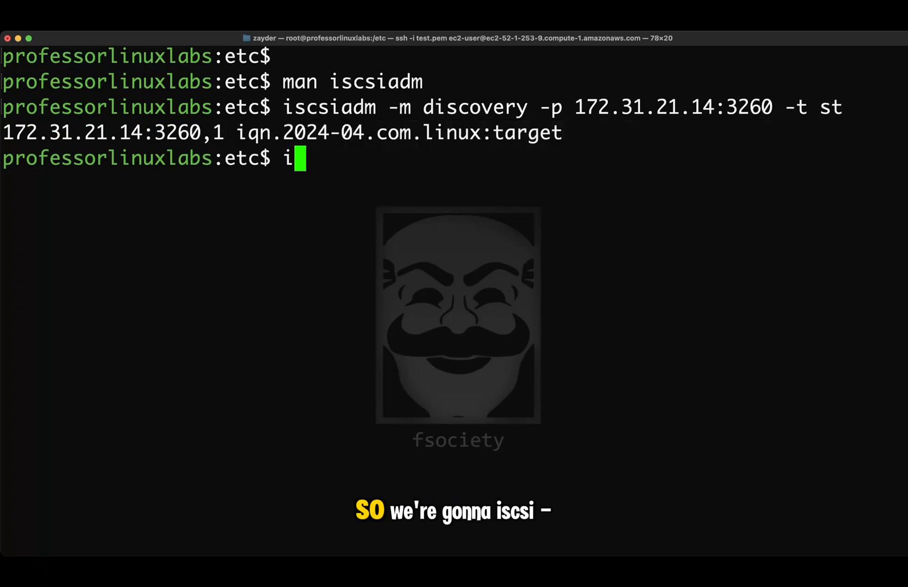
{"action": "type", "text": "scsi -m node"}
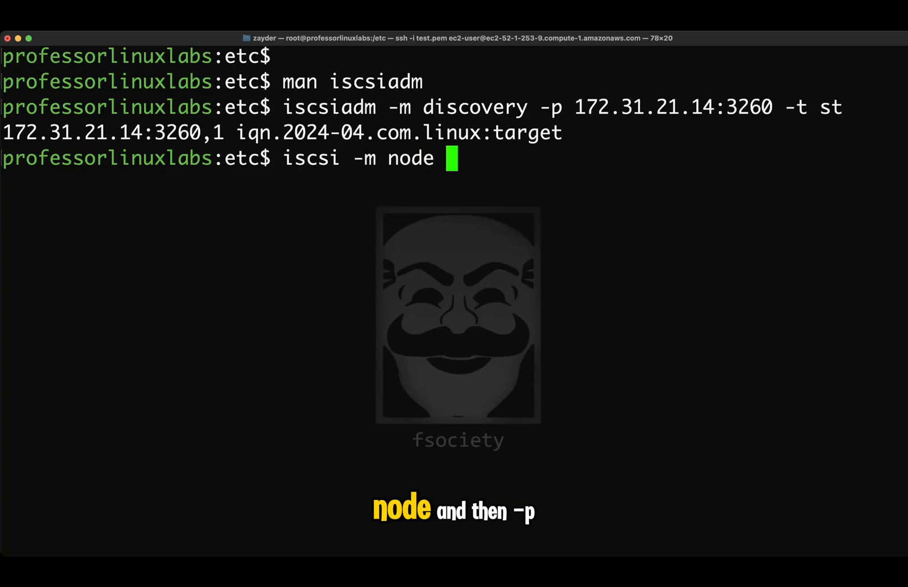
{"action": "type", "text": "-p"}
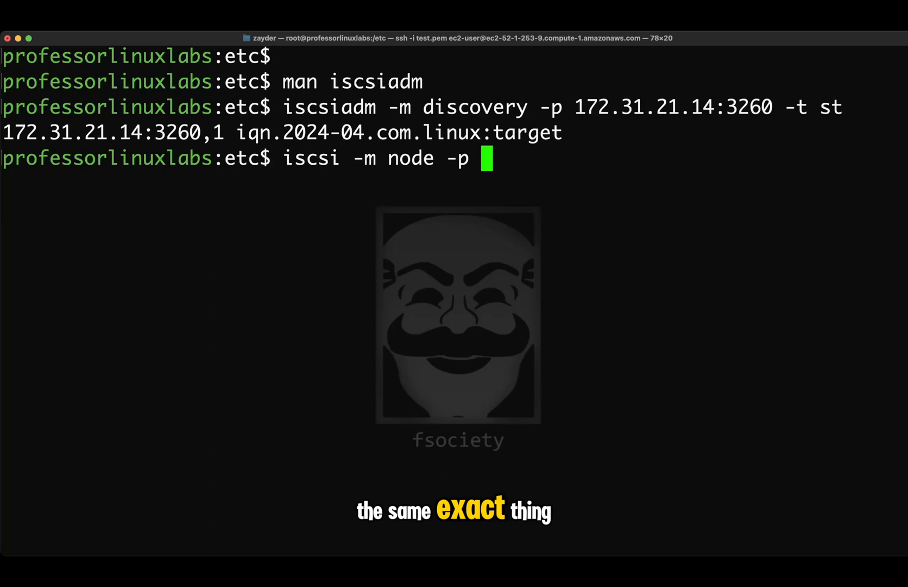
{"action": "type", "text": "_T"}
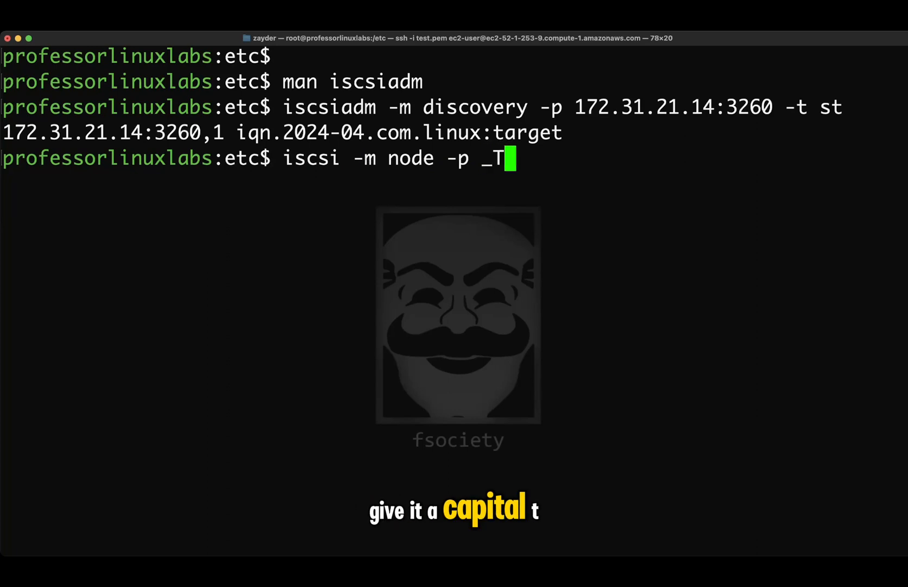
{"action": "type", "text": "iqn.2024-04.com.linux:target"}
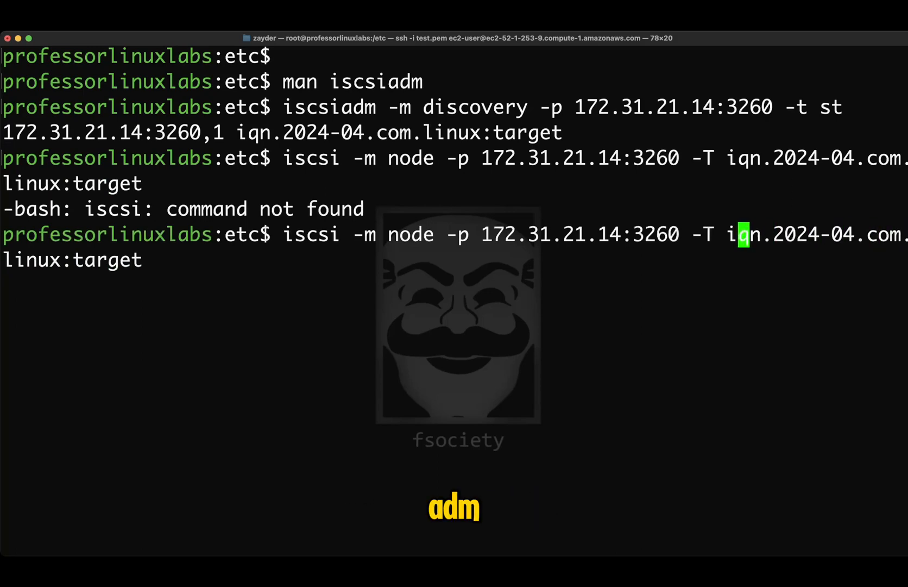
Log in with iscsiadm -m node -p 172.31.21.14:3260 -T iqn.2024-04.com.linux:target -l, succeeding.
{"action": "key", "text": "Left"}
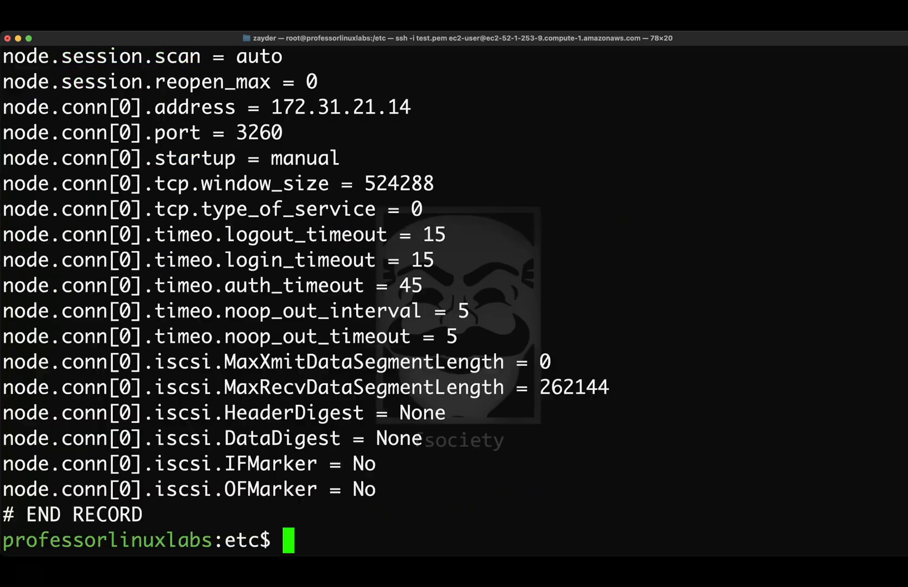
{"action": "type", "text": "lsblk"}
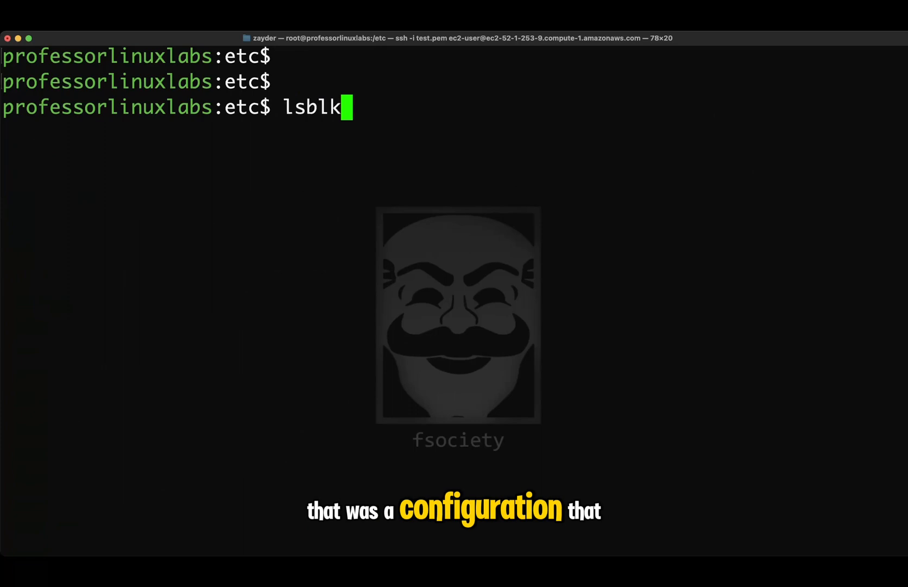
{"action": "type", "text": "iscsiadm -m node -p 172.31.21.14:3260 -T iqn.2024-04.com.linux:target -l"}
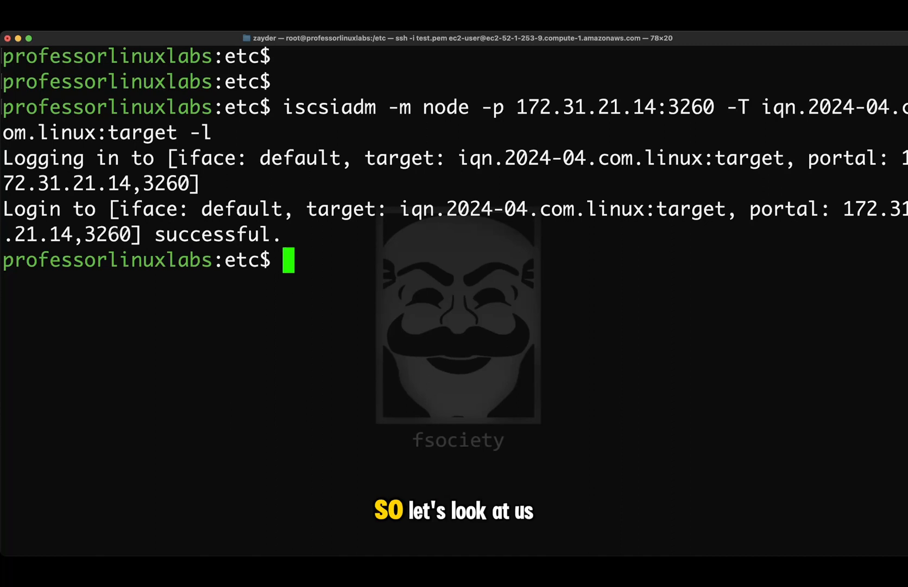
List block devices with lsblk on the client, then clear the target server's screen.
{"action": "type", "text": "lsblk"}
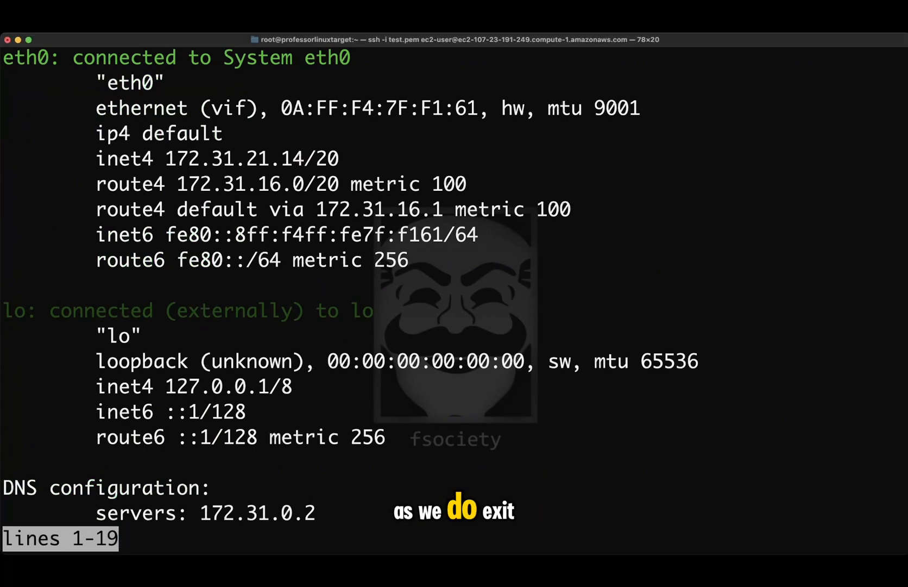
{"action": "type", "text": "clea"}
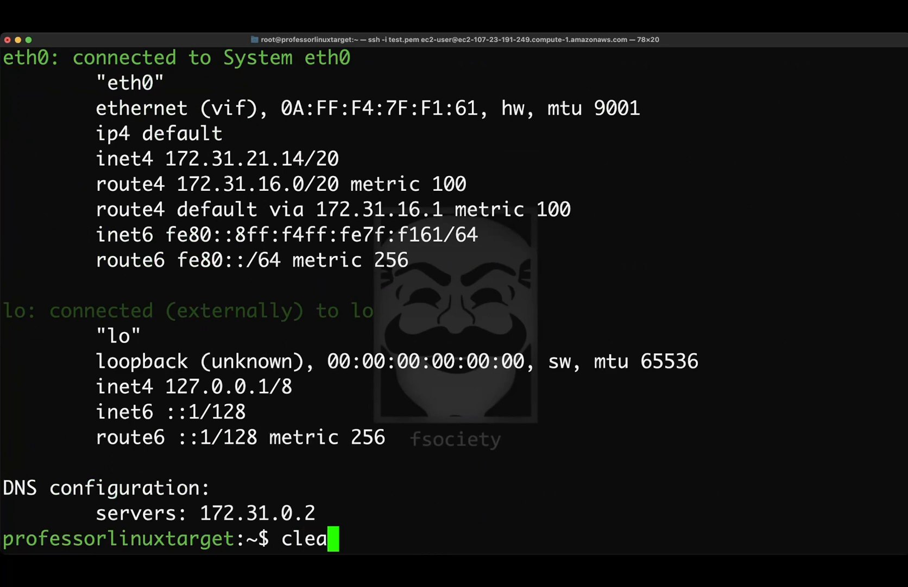